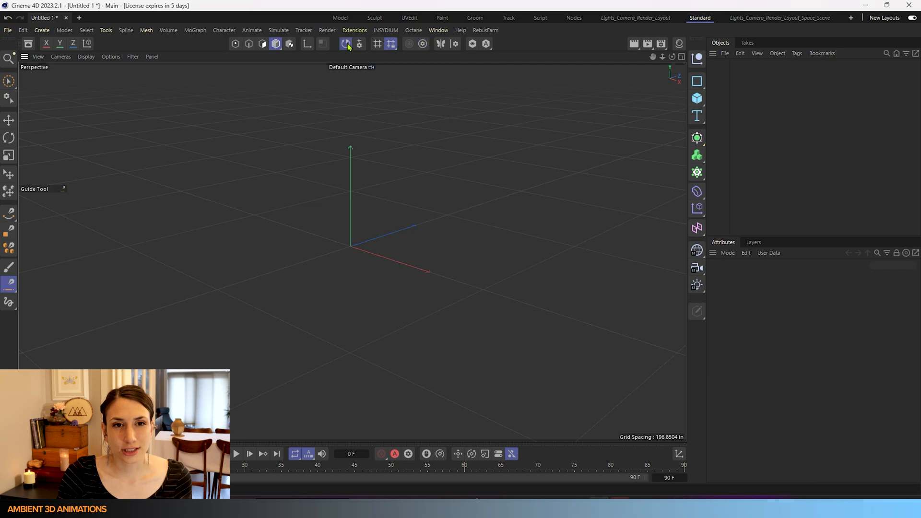
Step: Enable snapping, set the quantized Move step to 1 in, and close snap settings
click(346, 43)
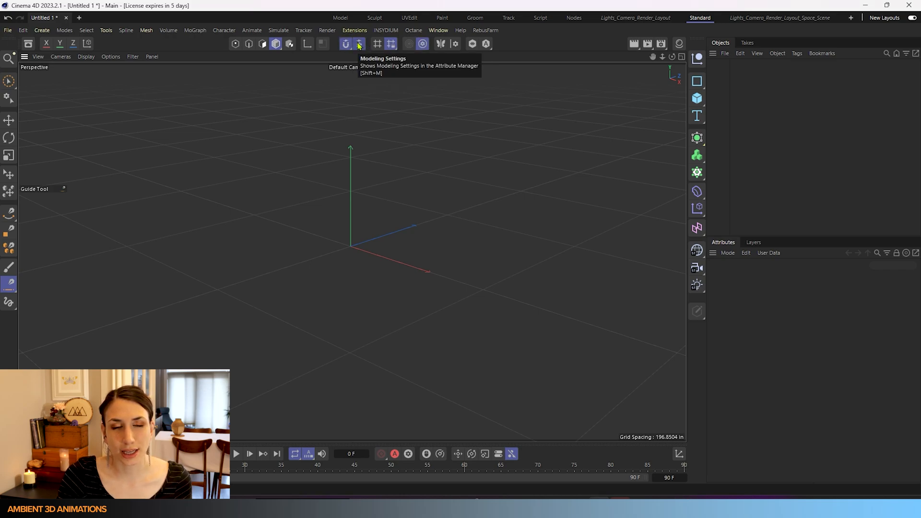
click(346, 44)
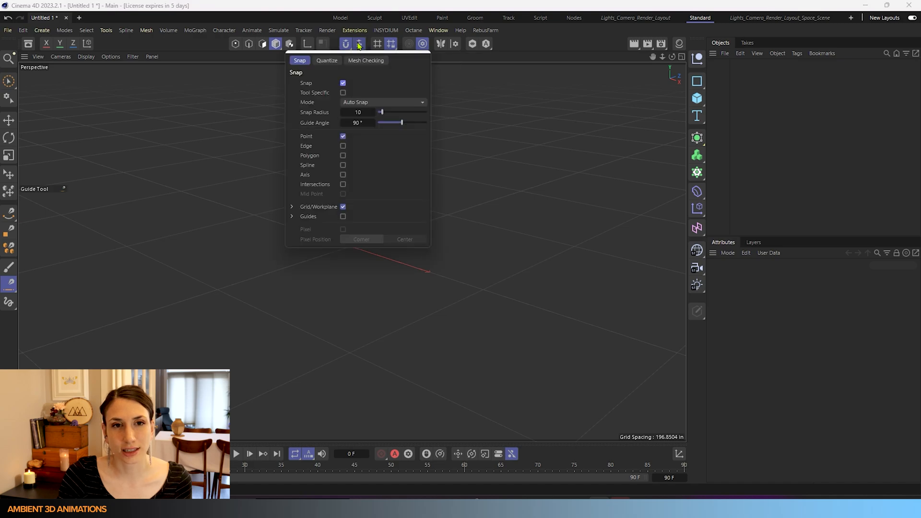
click(326, 60)
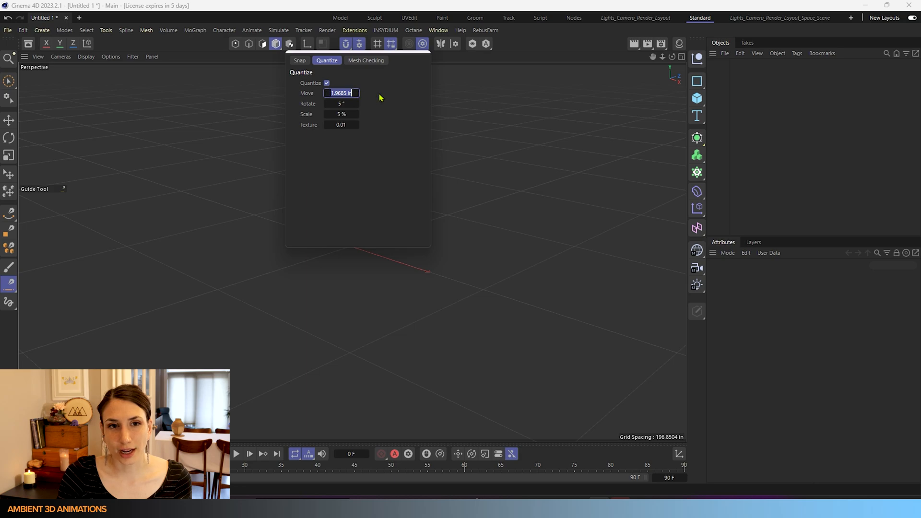
text(1 in)
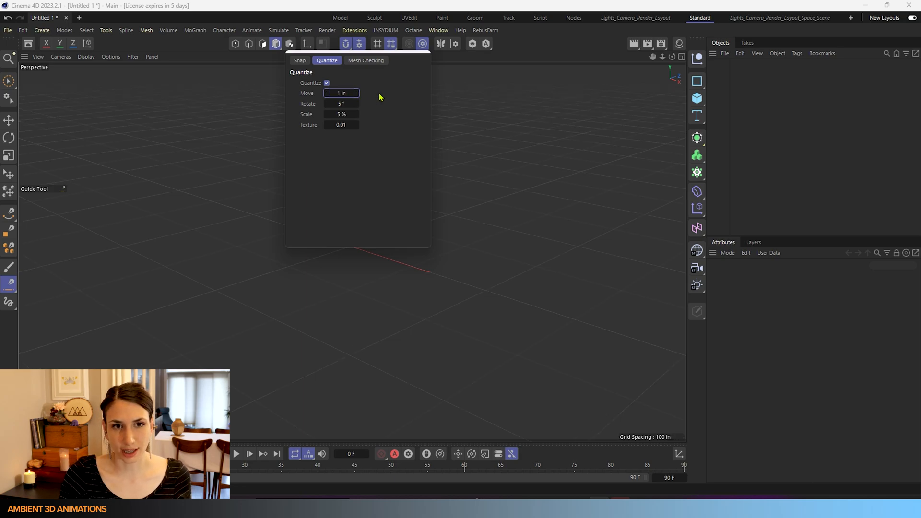
mouse_move(322, 76)
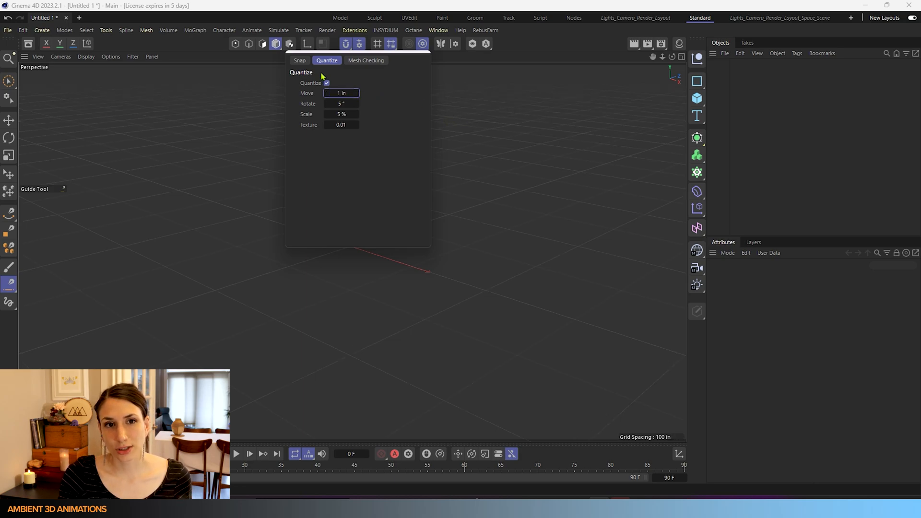
click(300, 60)
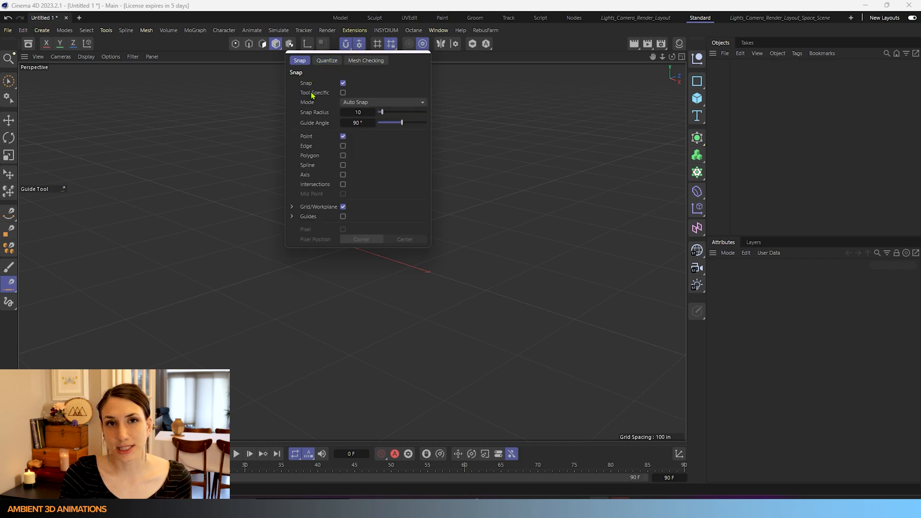
mouse_move(340, 184)
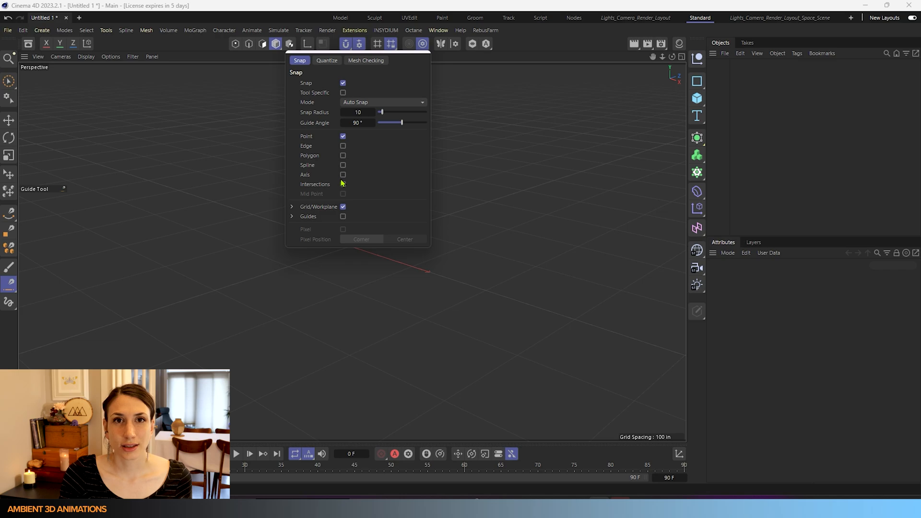
mouse_move(15, 285)
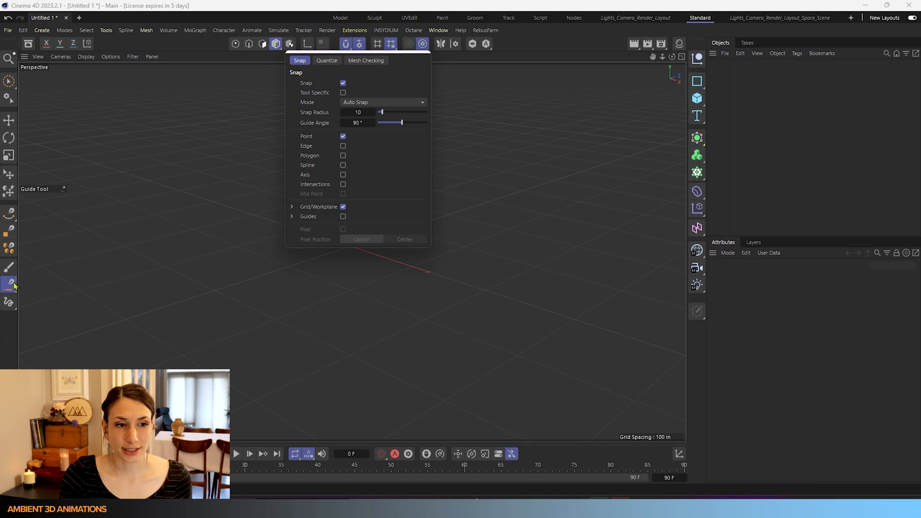
mouse_move(374, 198)
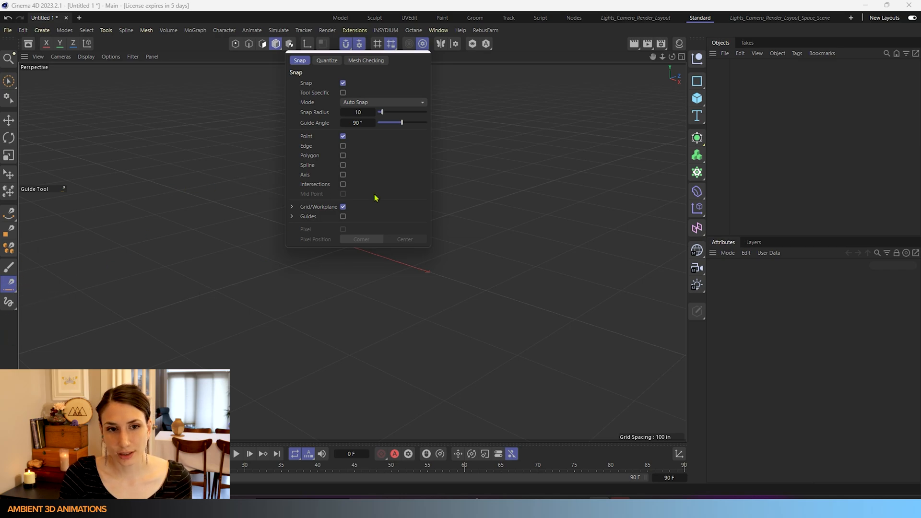
mouse_move(325, 194)
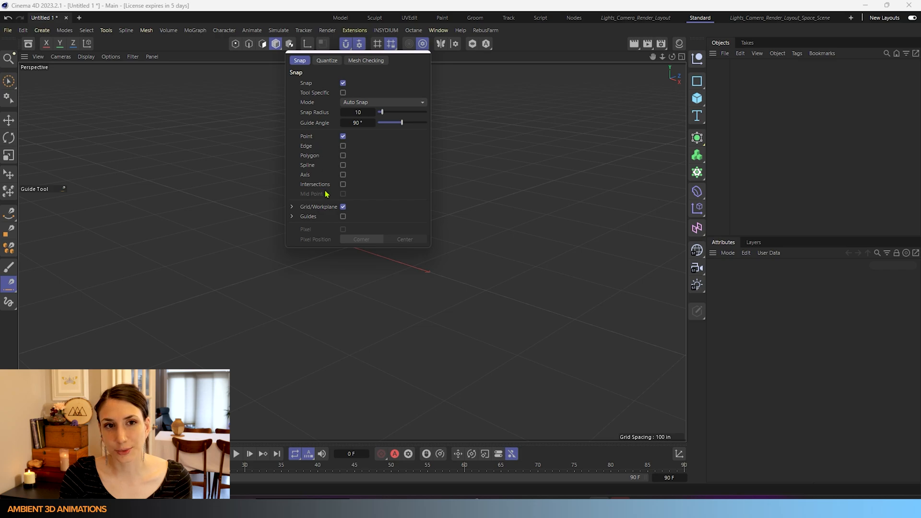
mouse_move(301, 52)
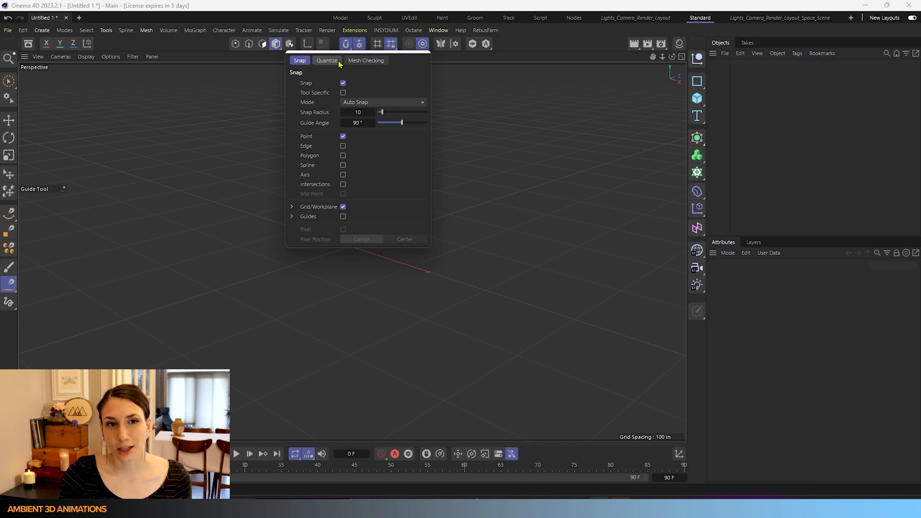
mouse_move(9, 285)
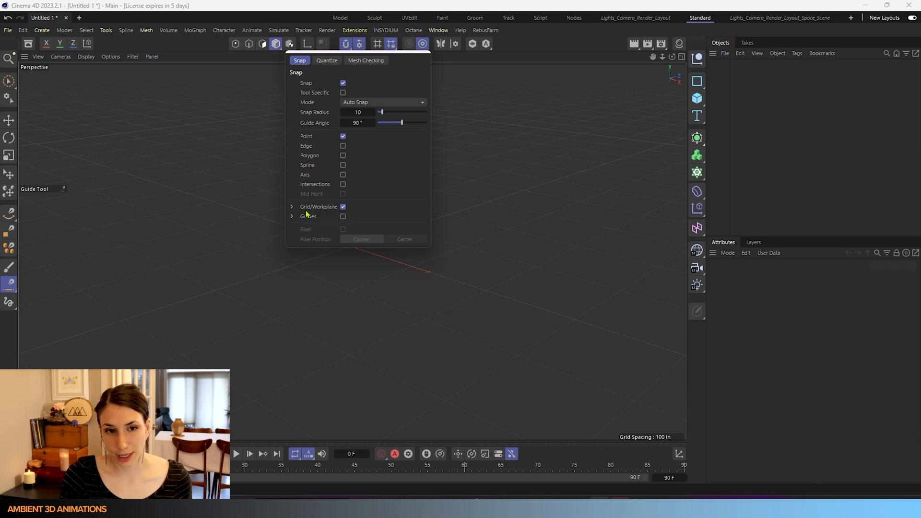
click(291, 207)
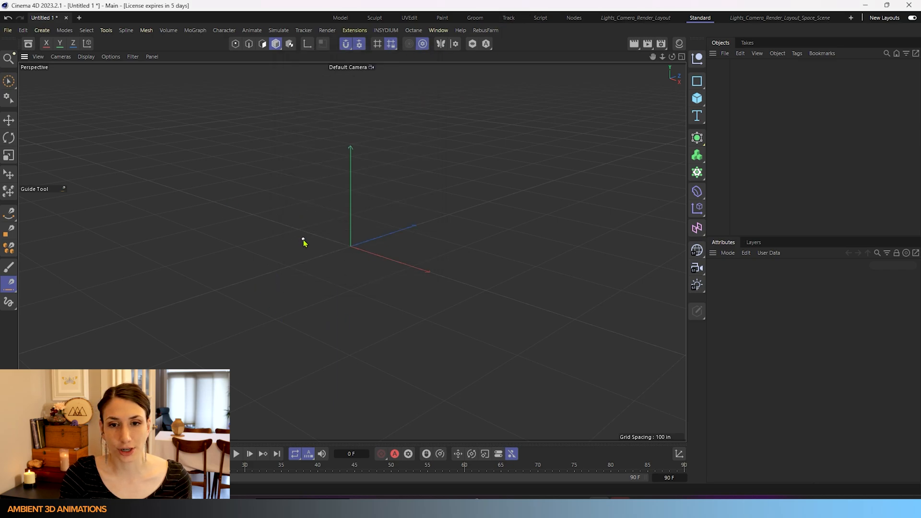
mouse_move(367, 248)
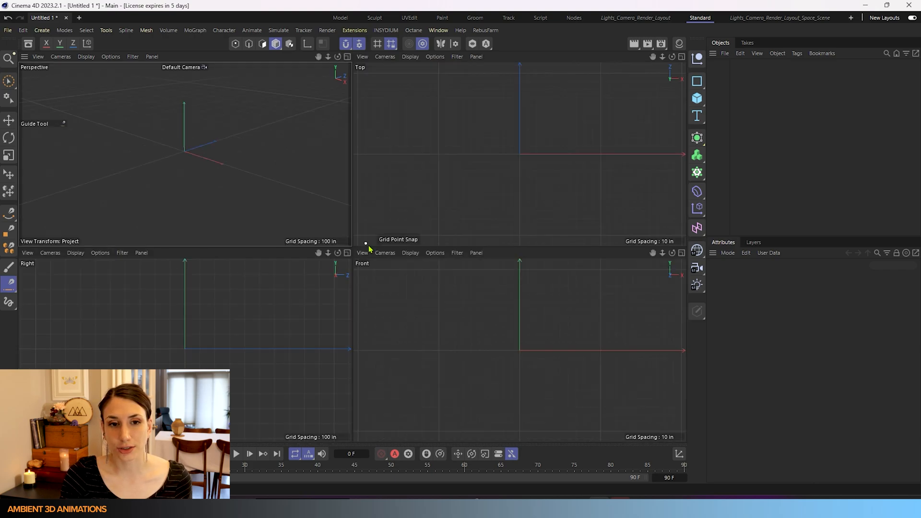
mouse_move(88, 303)
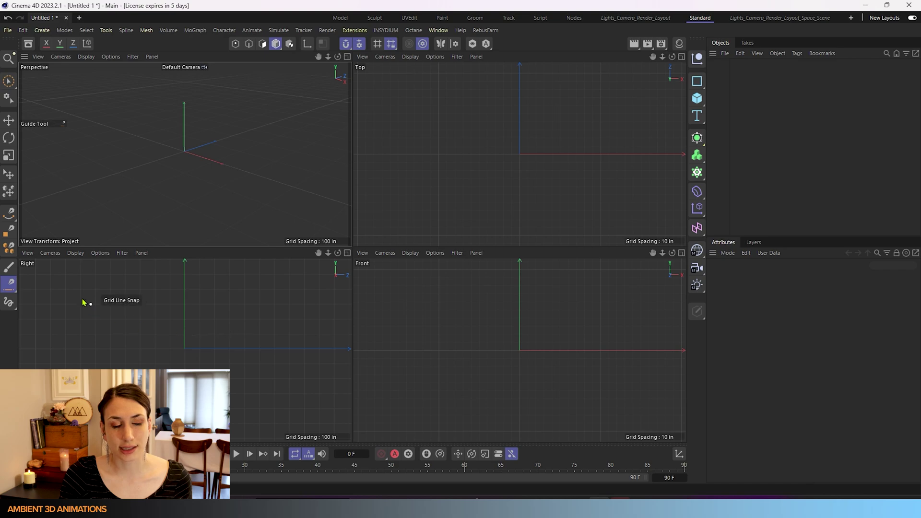
mouse_move(407, 207)
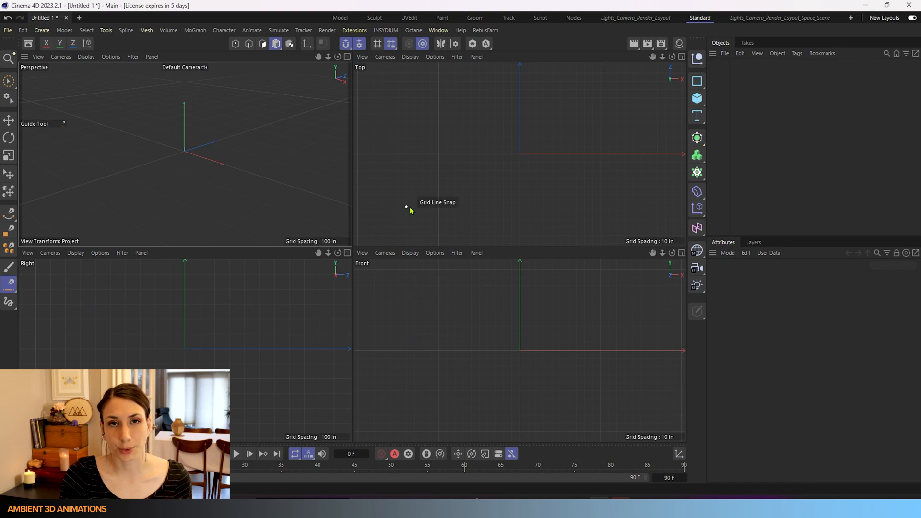
mouse_move(230, 348)
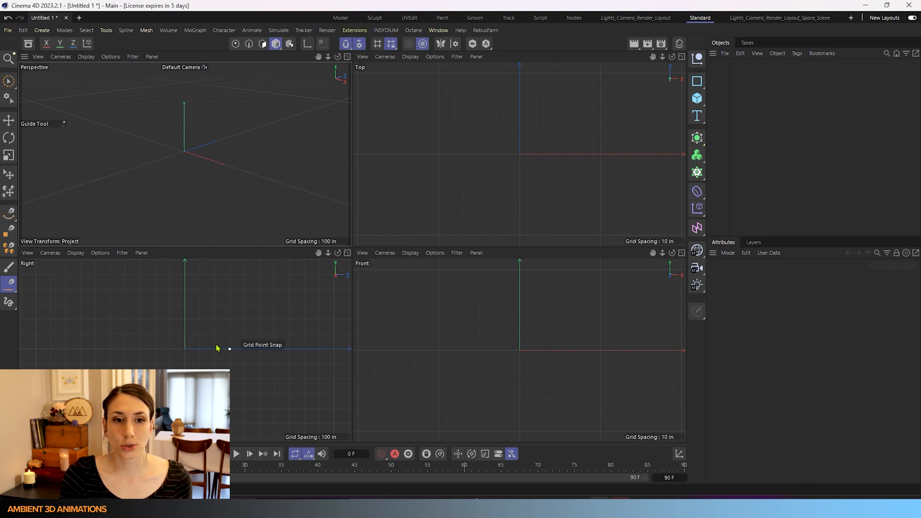
mouse_move(150, 312)
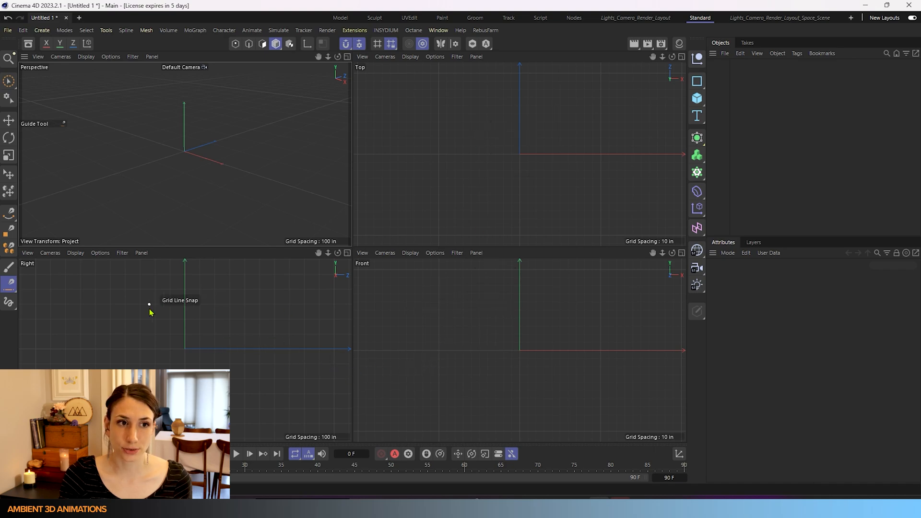
mouse_move(418, 224)
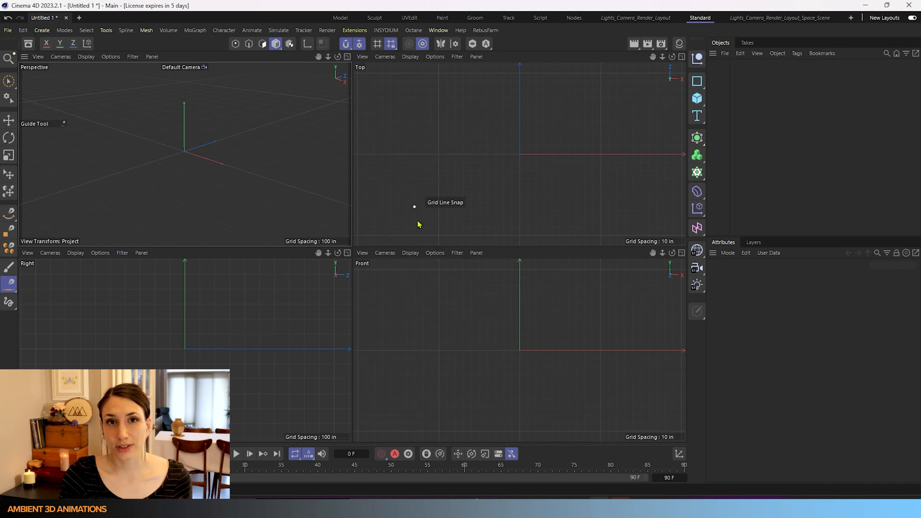
mouse_move(416, 93)
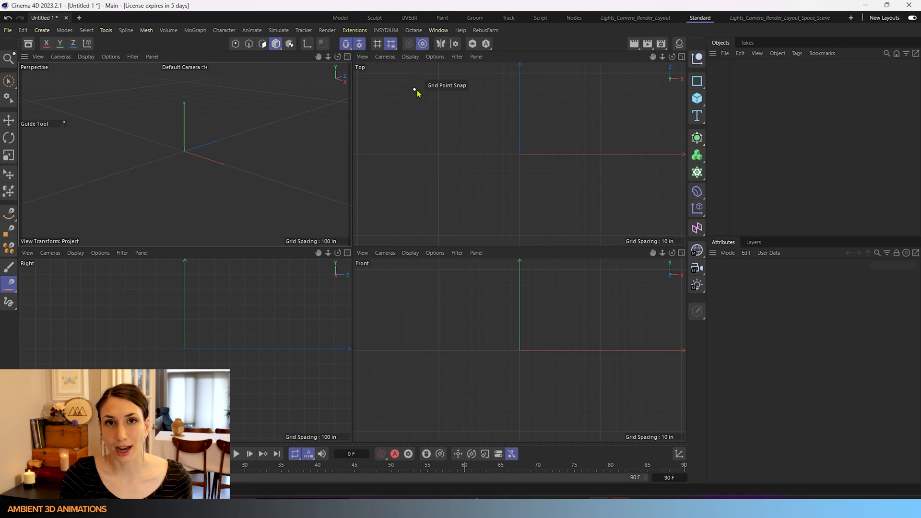
mouse_move(232, 160)
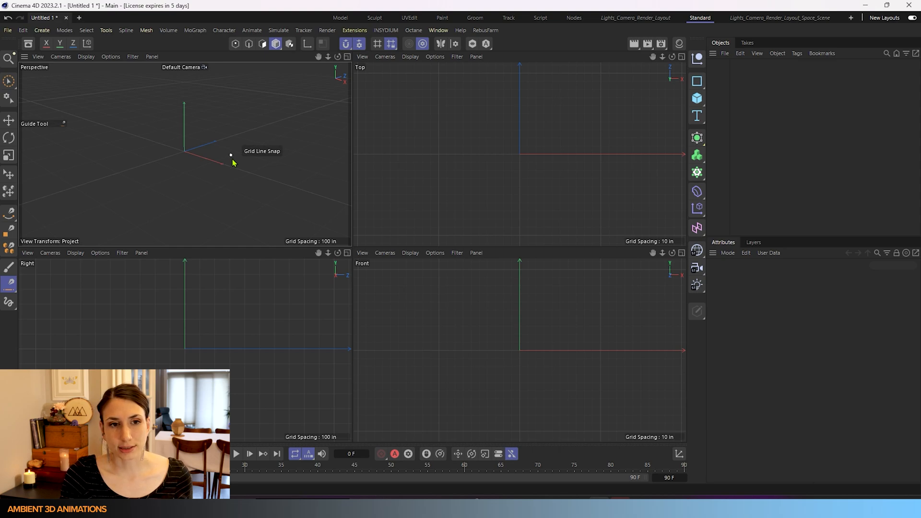
mouse_move(230, 320)
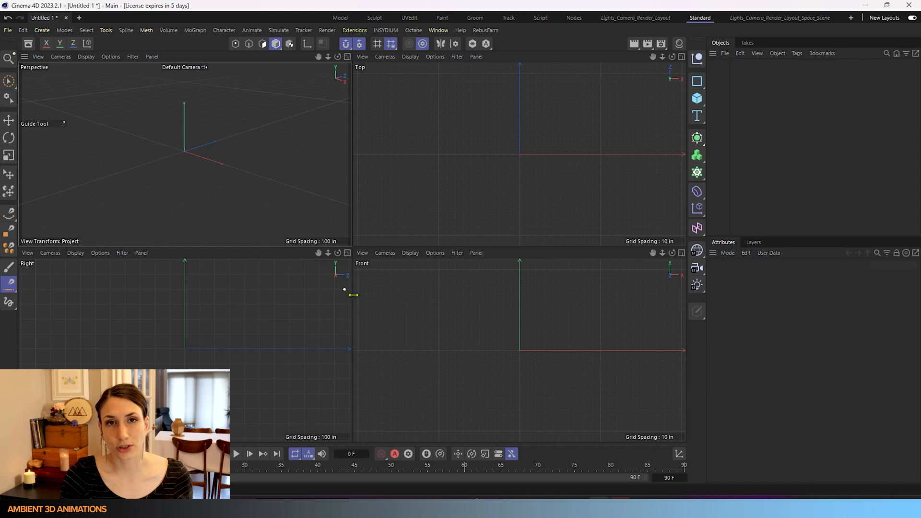
mouse_move(214, 327)
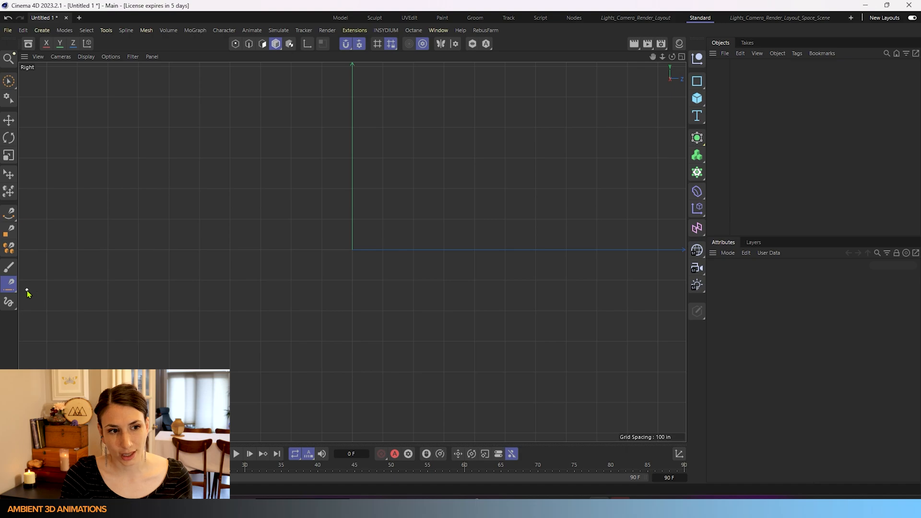
mouse_move(8, 285)
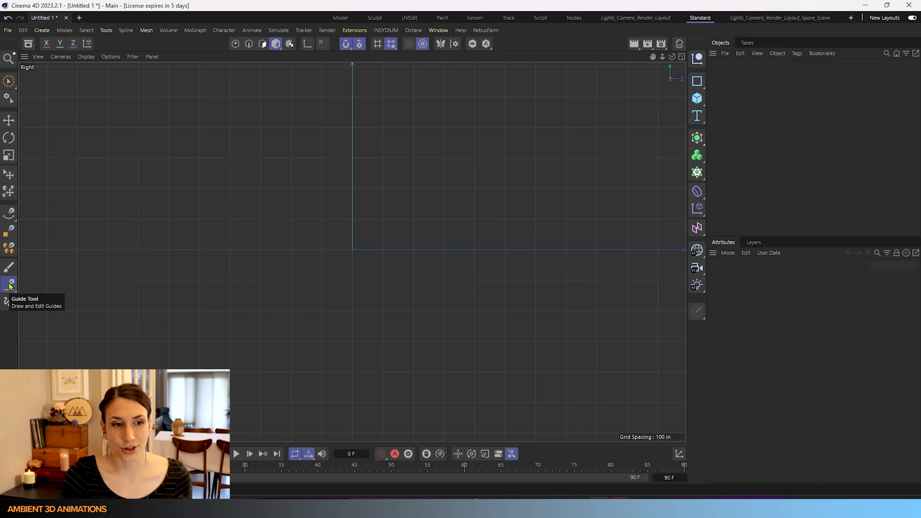
mouse_move(8, 303)
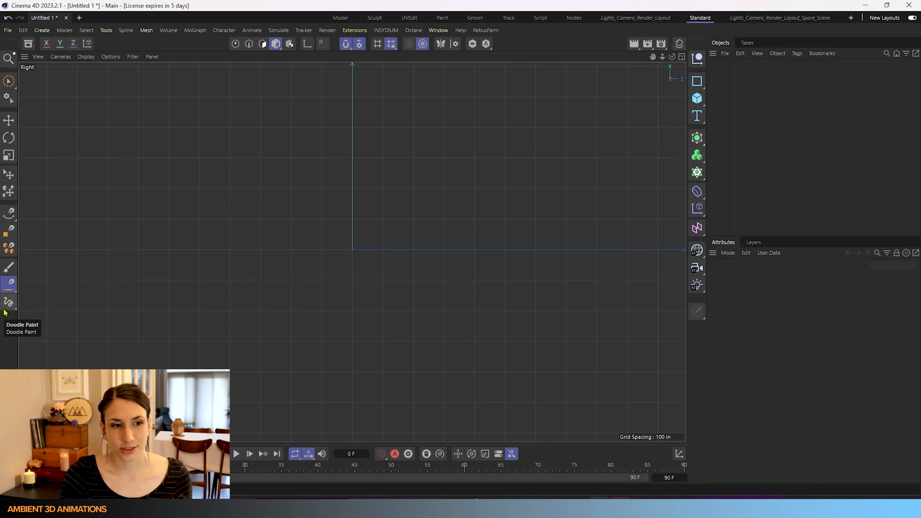
mouse_move(8, 249)
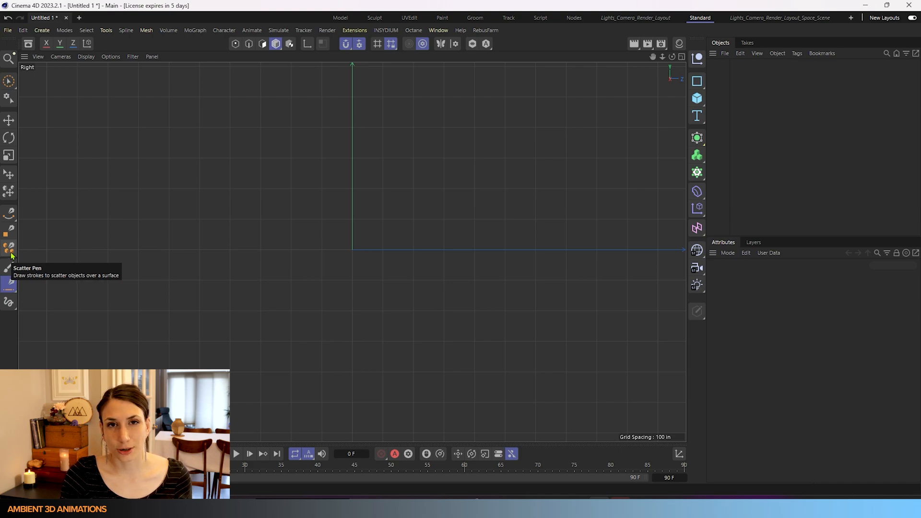
mouse_move(9, 281)
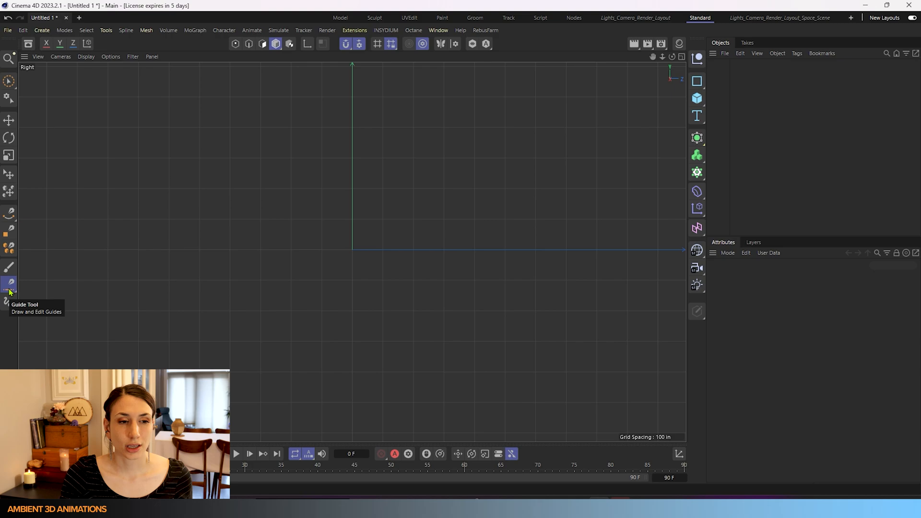
mouse_move(285, 342)
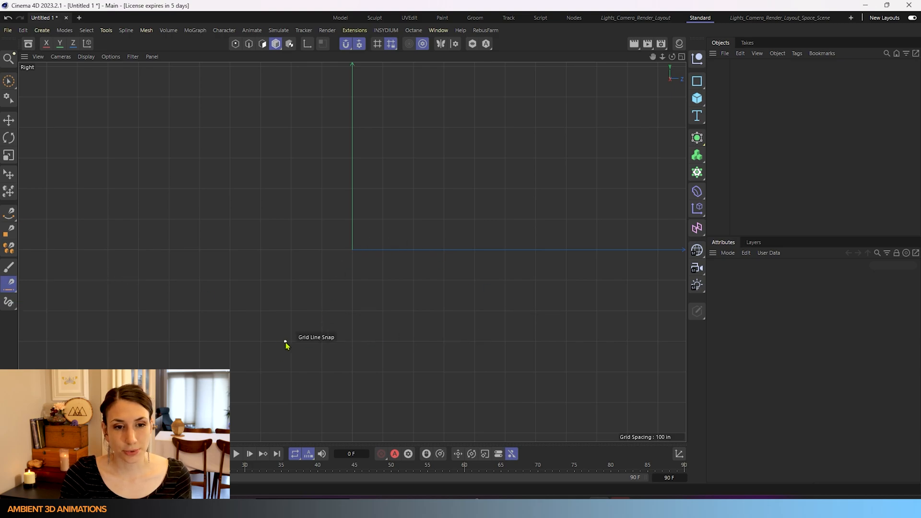
mouse_move(261, 344)
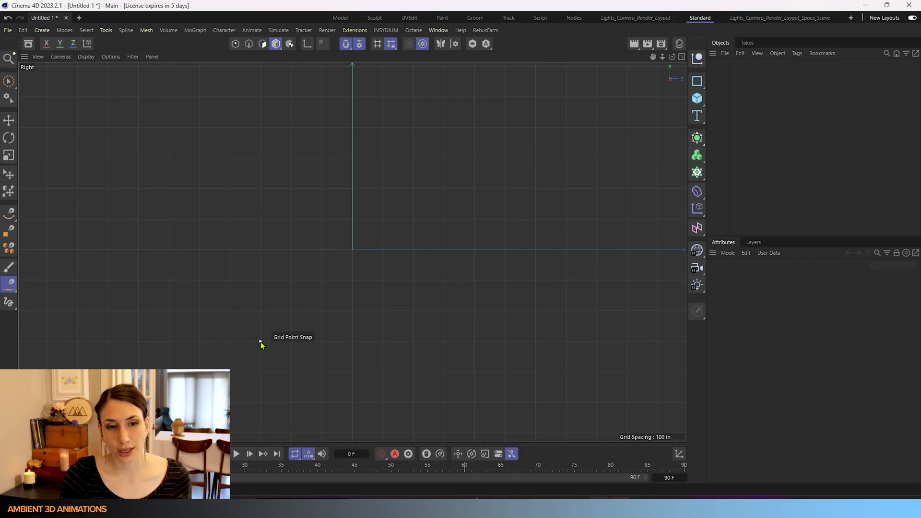
mouse_move(264, 272)
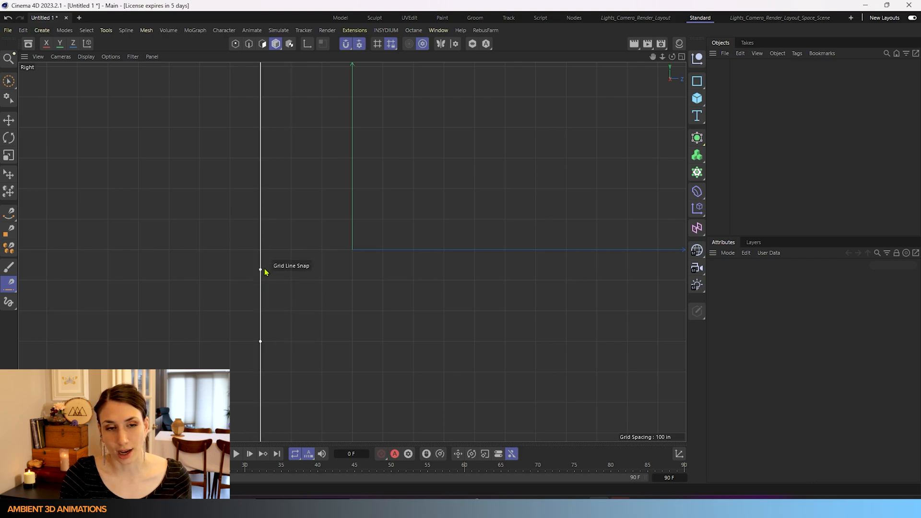
mouse_move(259, 160)
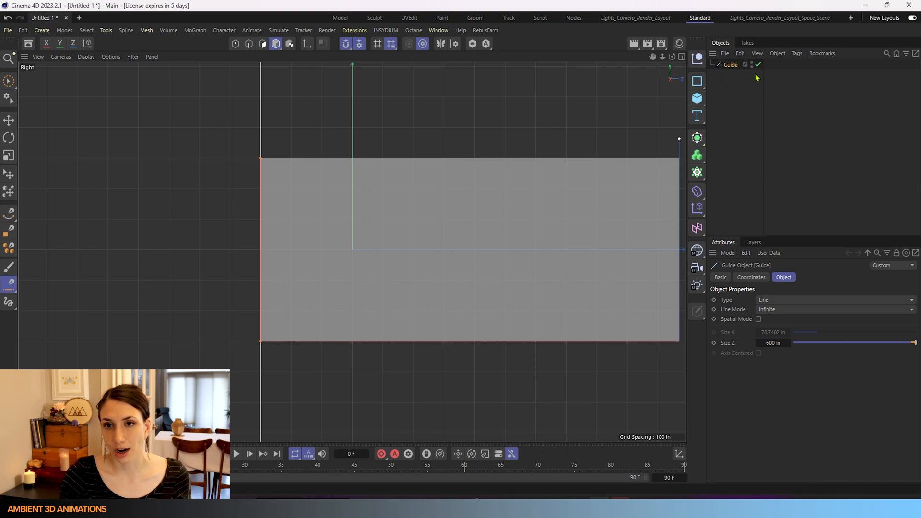
mouse_move(727, 270)
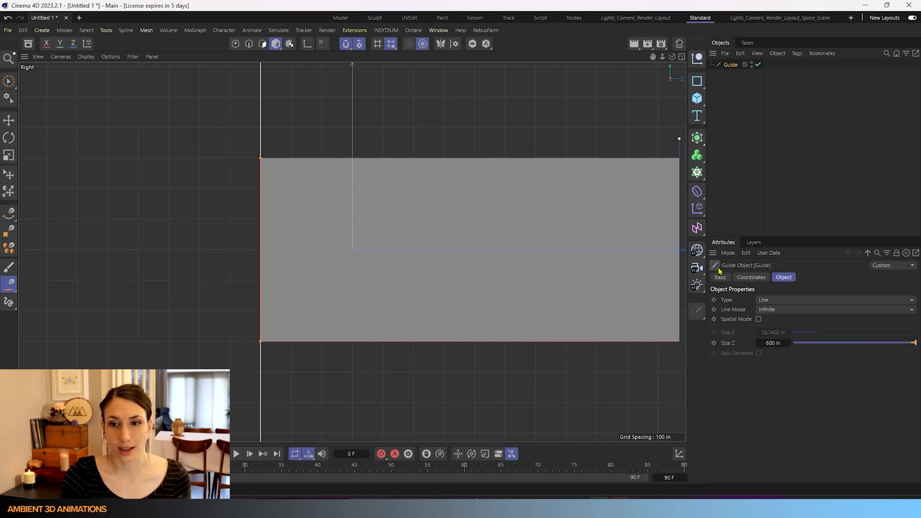
mouse_move(730, 306)
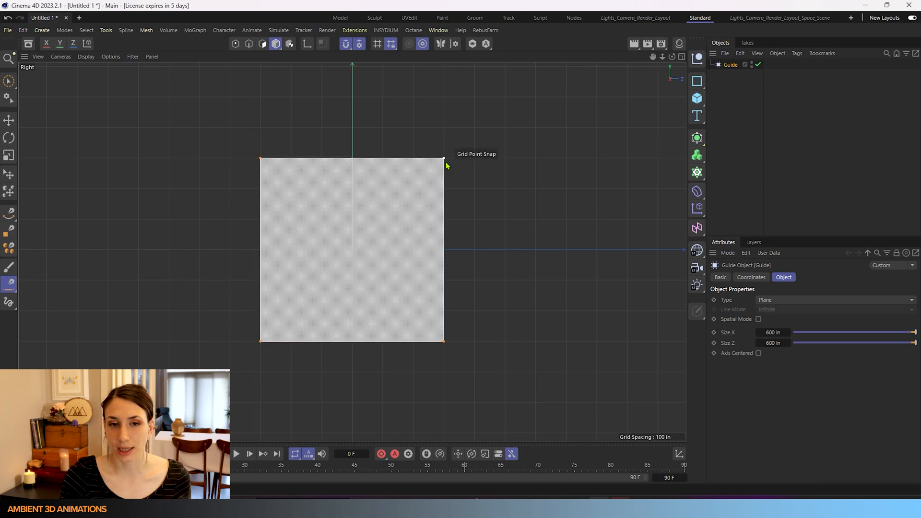
mouse_move(746, 270)
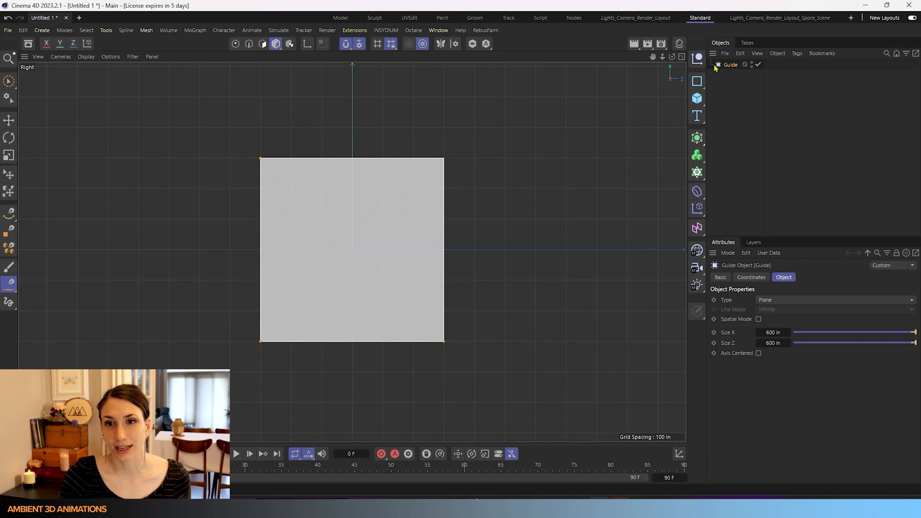
mouse_move(731, 81)
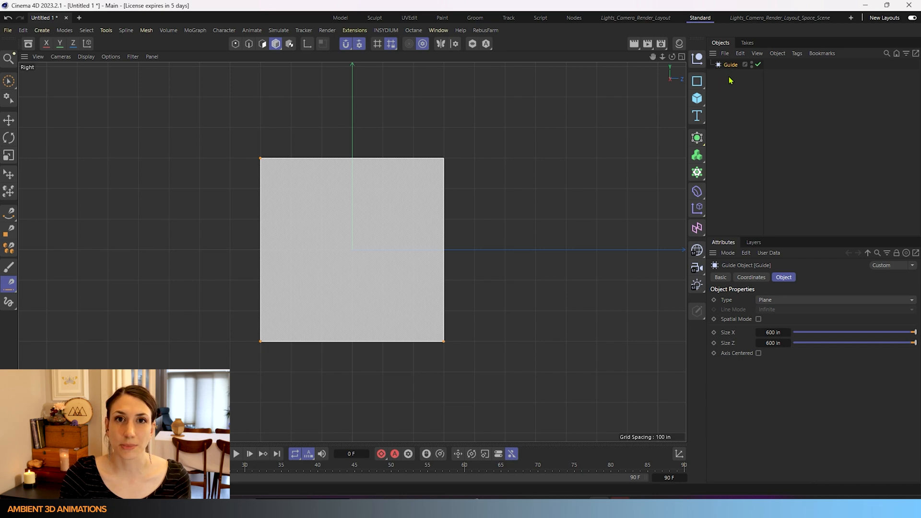
mouse_move(379, 180)
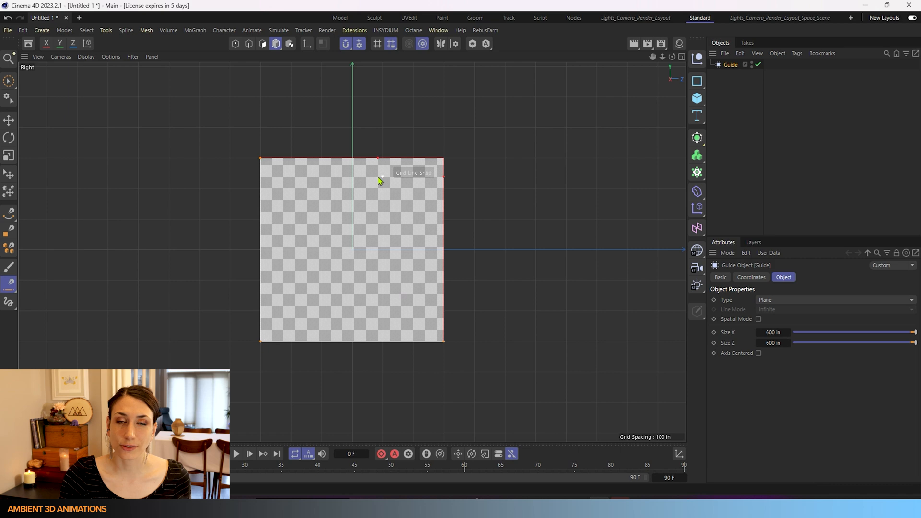
mouse_move(793, 301)
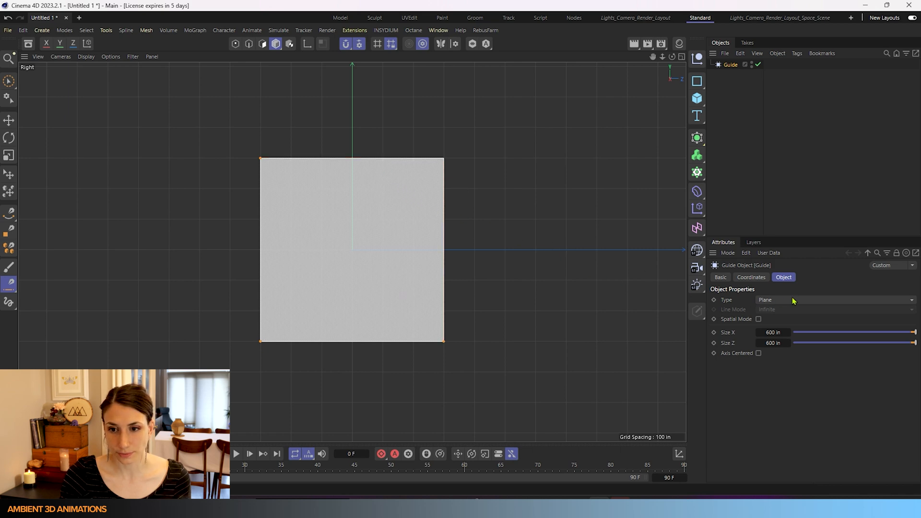
mouse_move(733, 309)
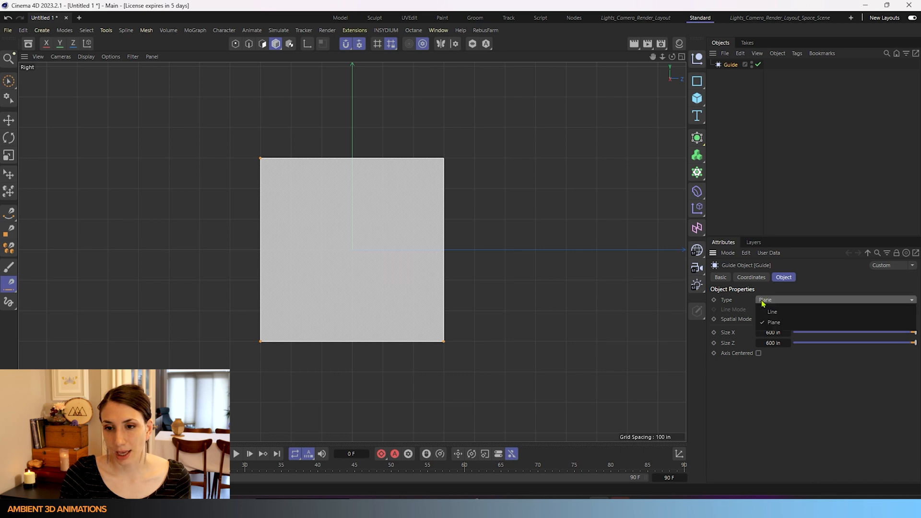
mouse_move(772, 311)
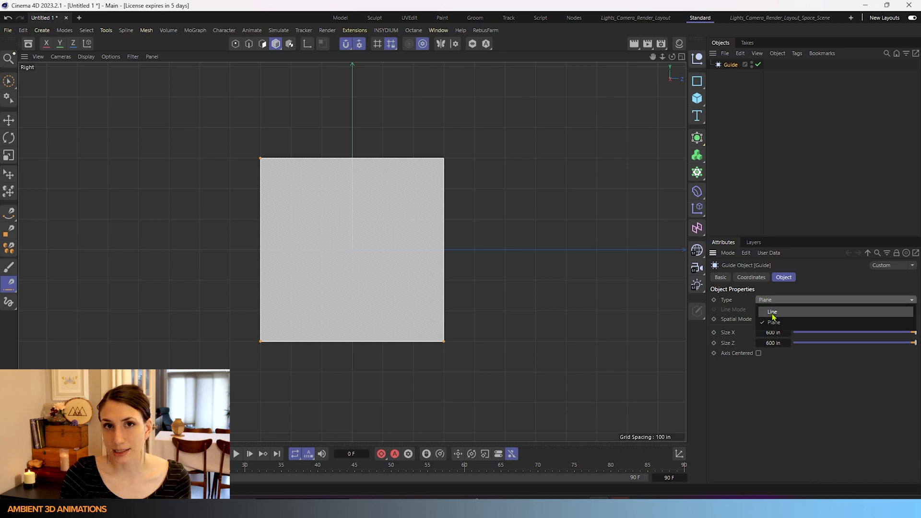
Step: Switch the guide's Type from Plane back to Line
click(772, 311)
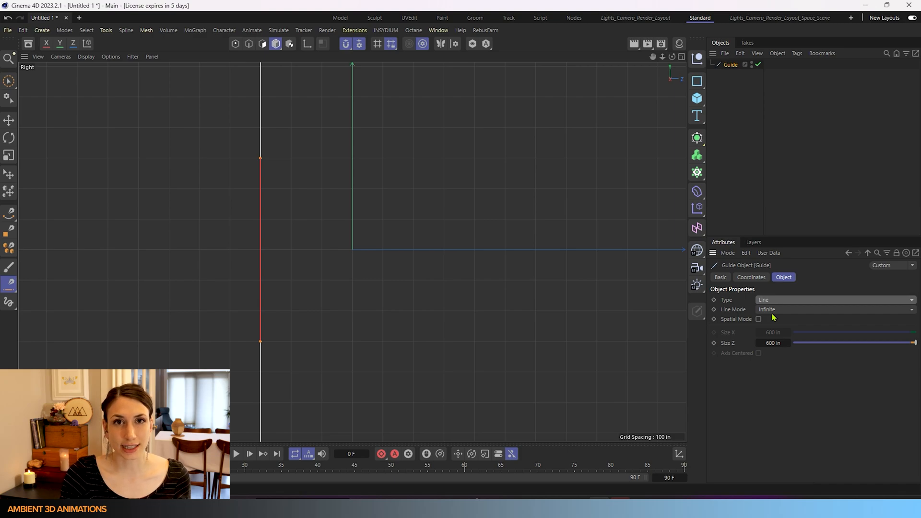
mouse_move(502, 374)
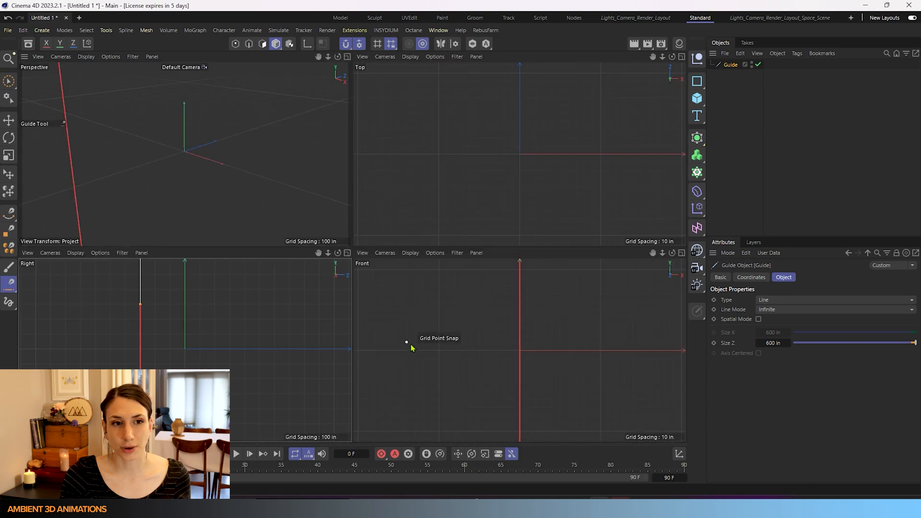
mouse_move(173, 231)
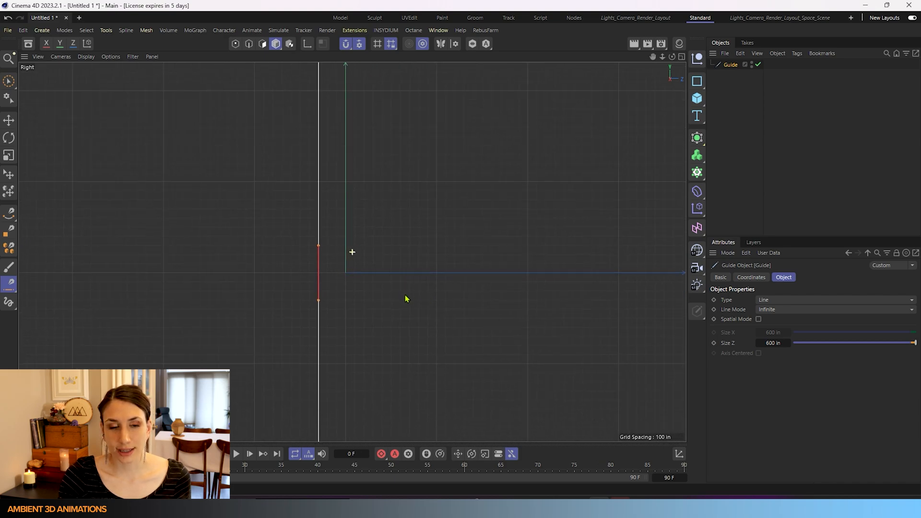
mouse_move(364, 318)
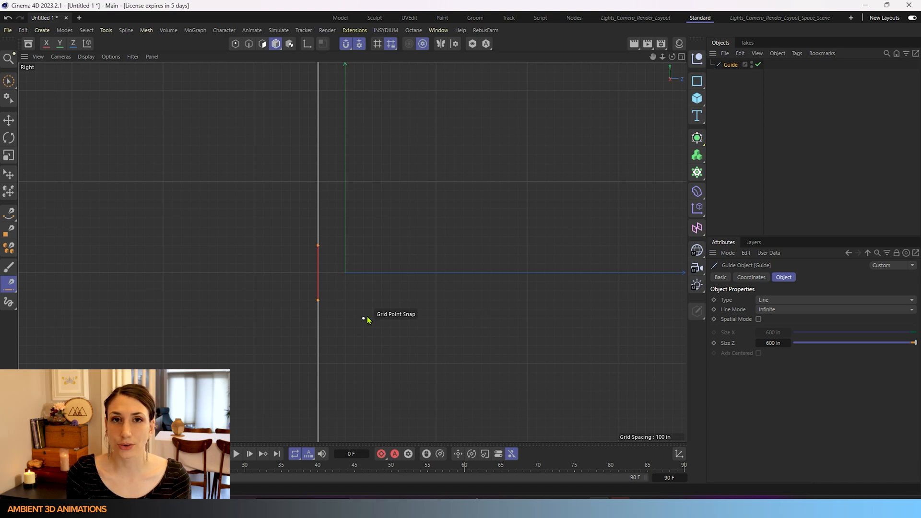
mouse_move(742, 308)
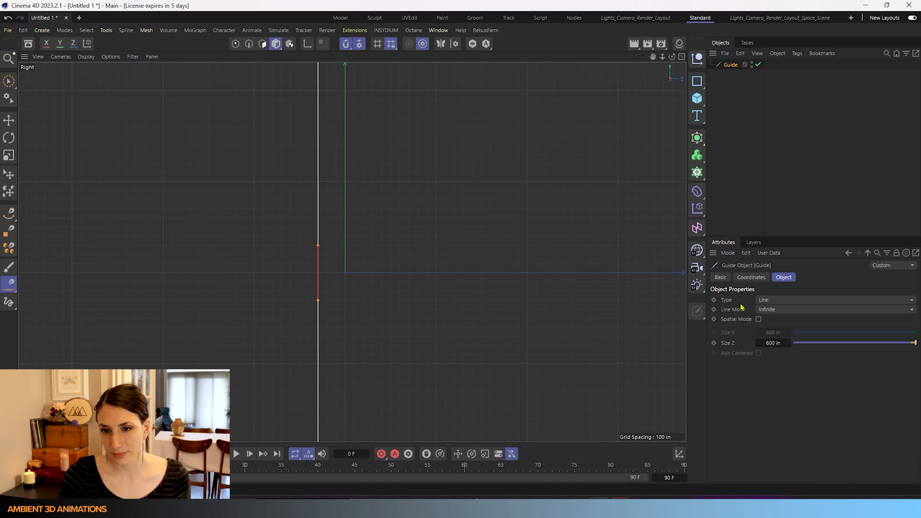
Step: Set the line guide's Line Mode to HalfLine, then reopen the Line Mode choices
click(834, 309)
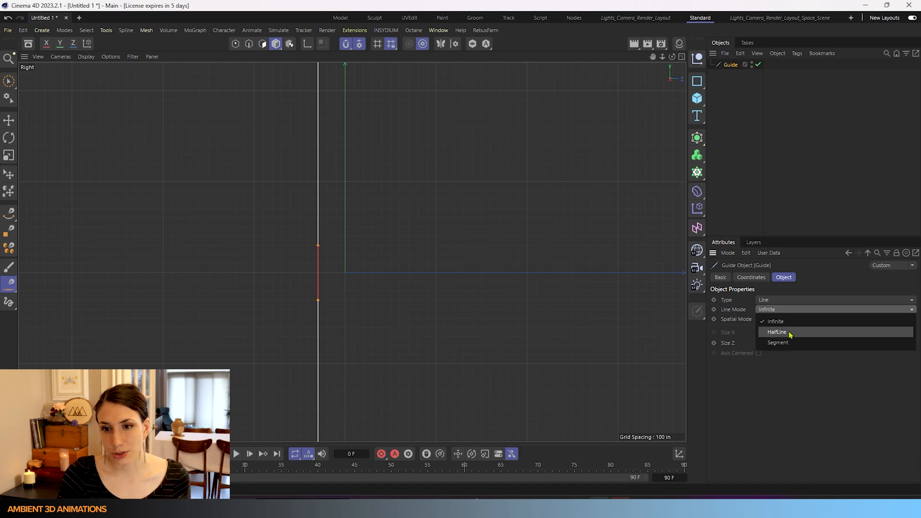
click(777, 332)
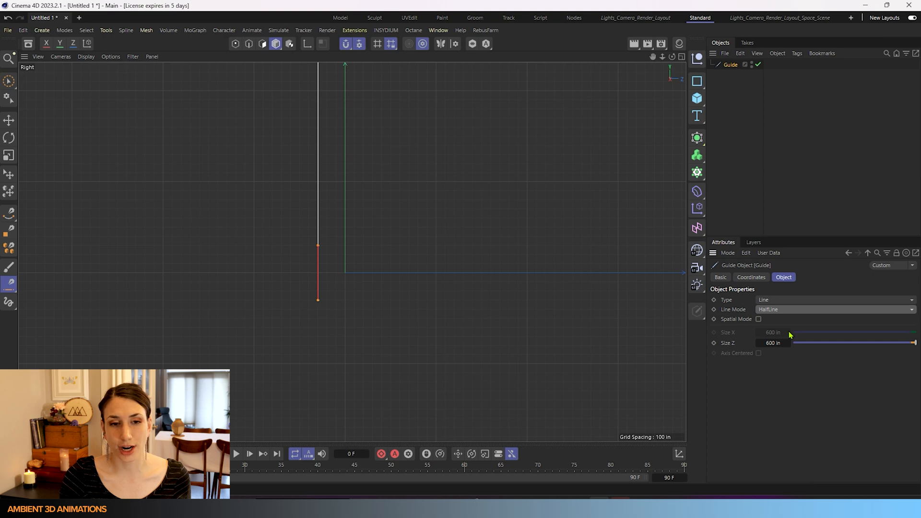
mouse_move(789, 329)
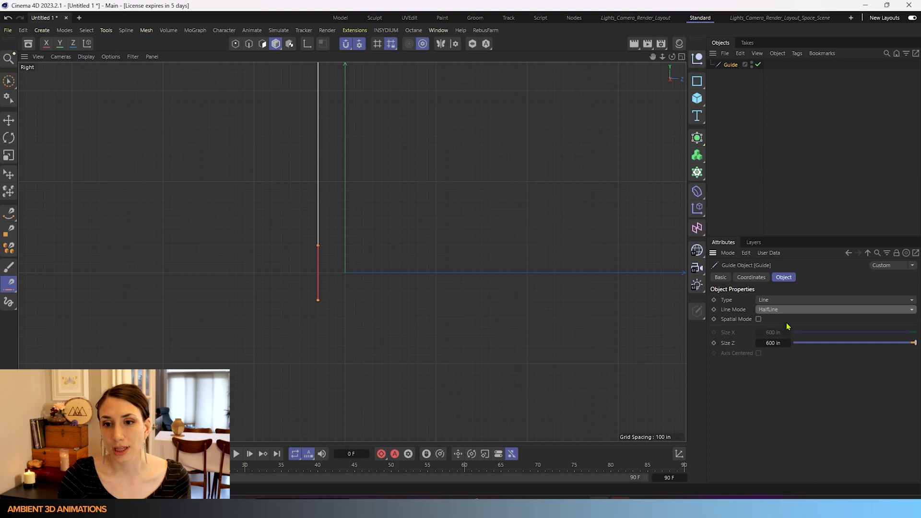
click(834, 309)
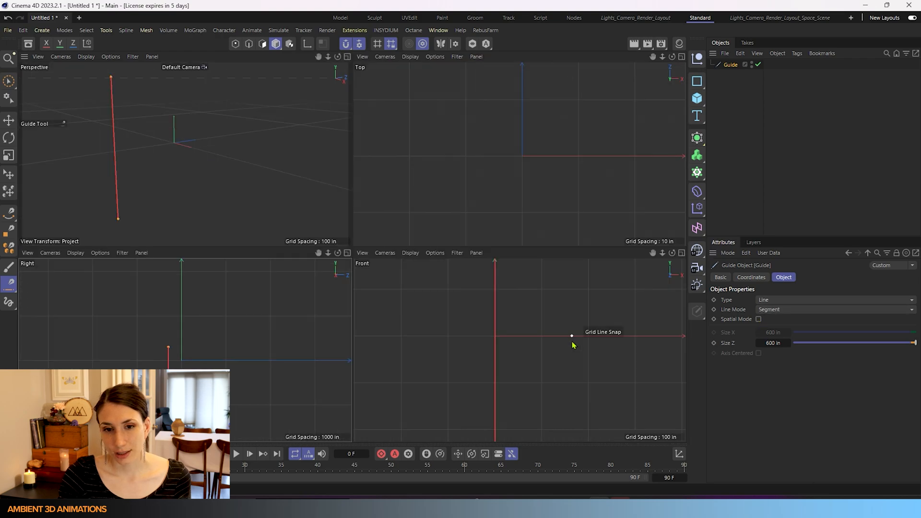
mouse_move(156, 148)
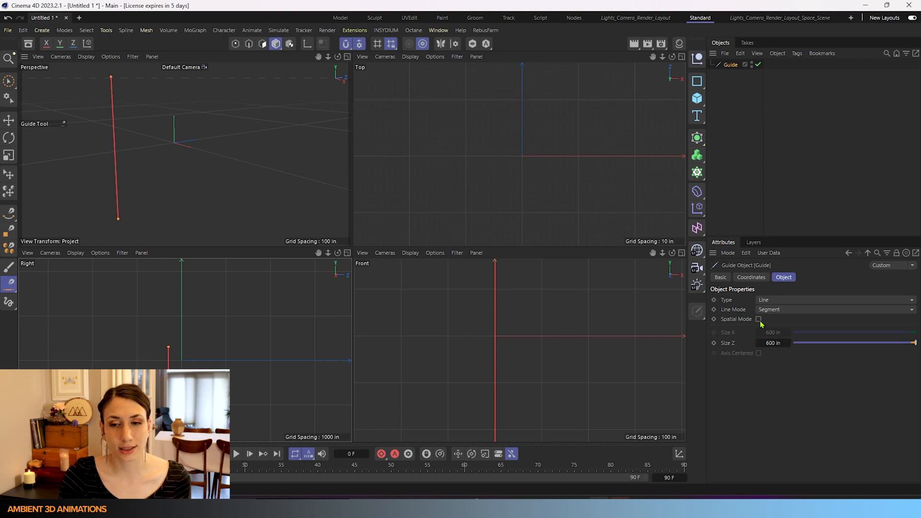
click(759, 319)
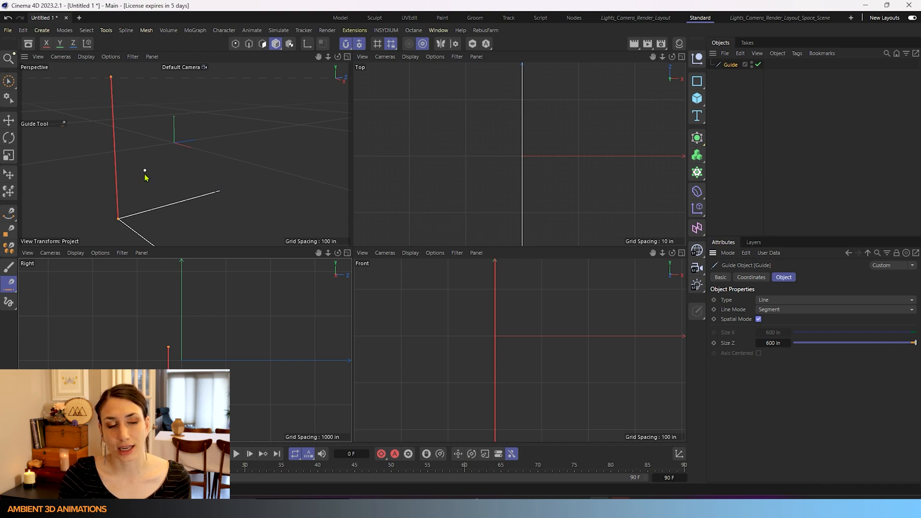
mouse_move(111, 75)
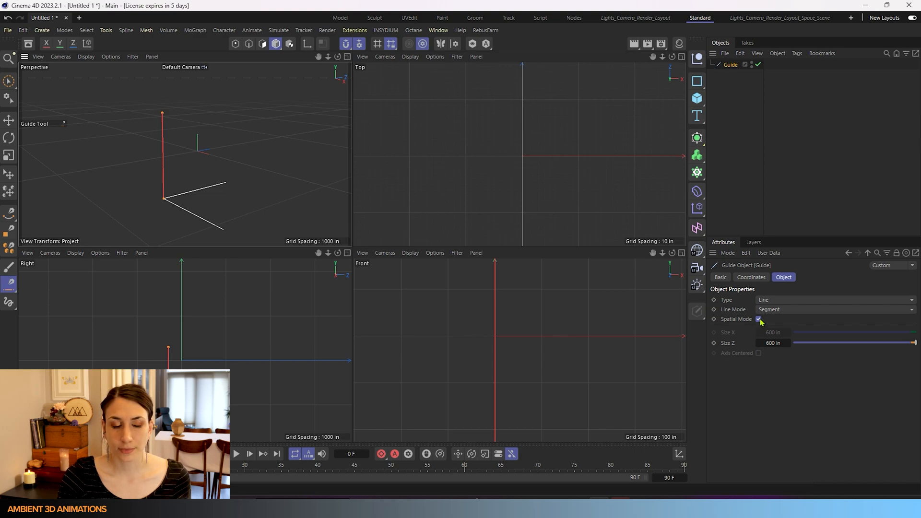
click(759, 319)
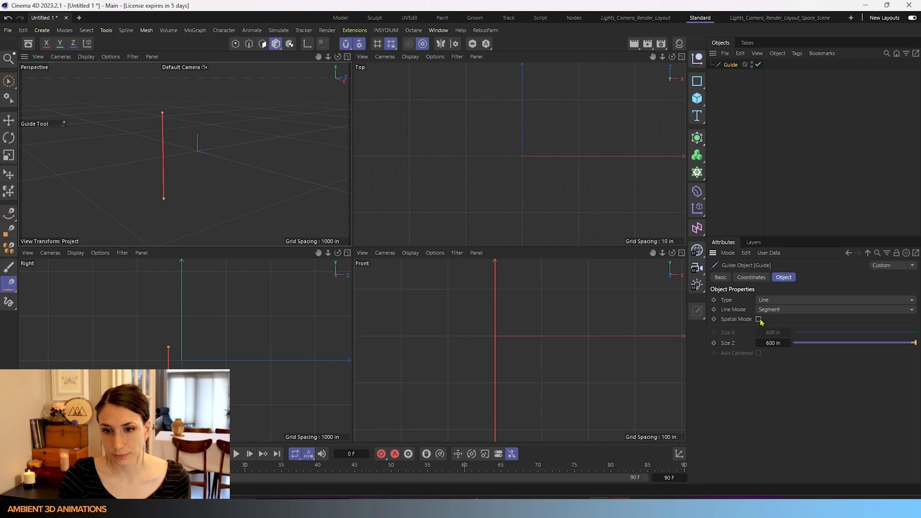
mouse_move(728, 346)
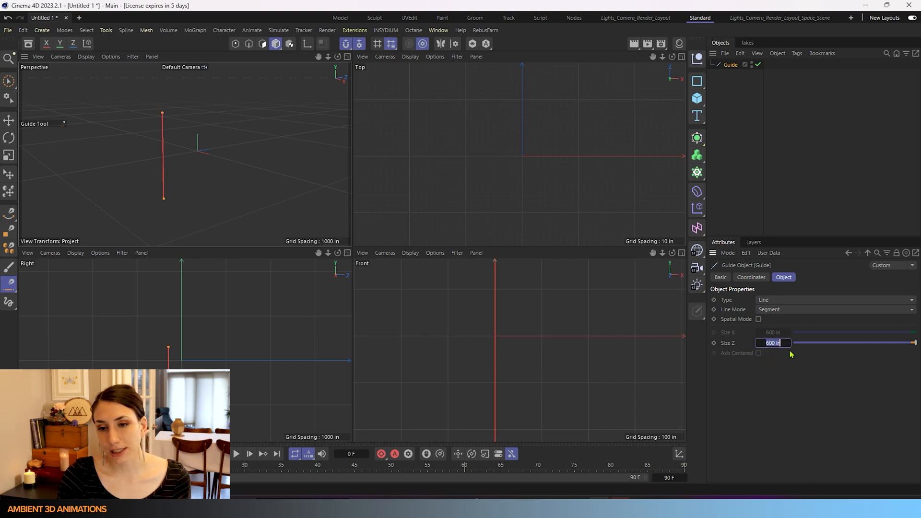
Step: Shorten the segment guide's length to 200 in, then restore it to 600 in
text(200)
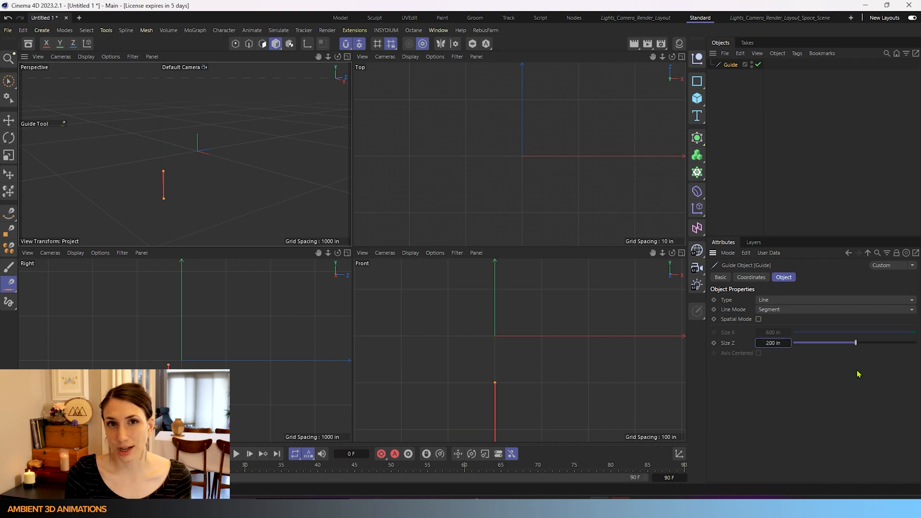
mouse_move(434, 211)
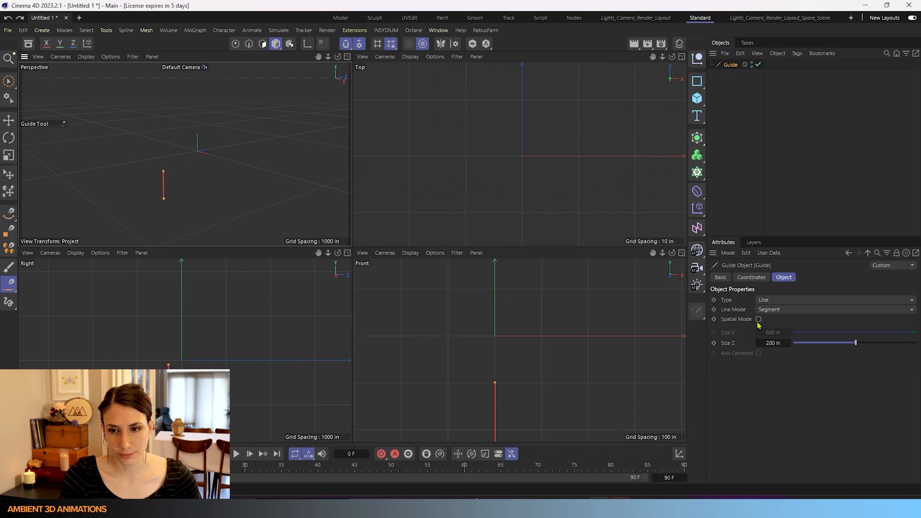
triple_click(773, 343)
text(600)
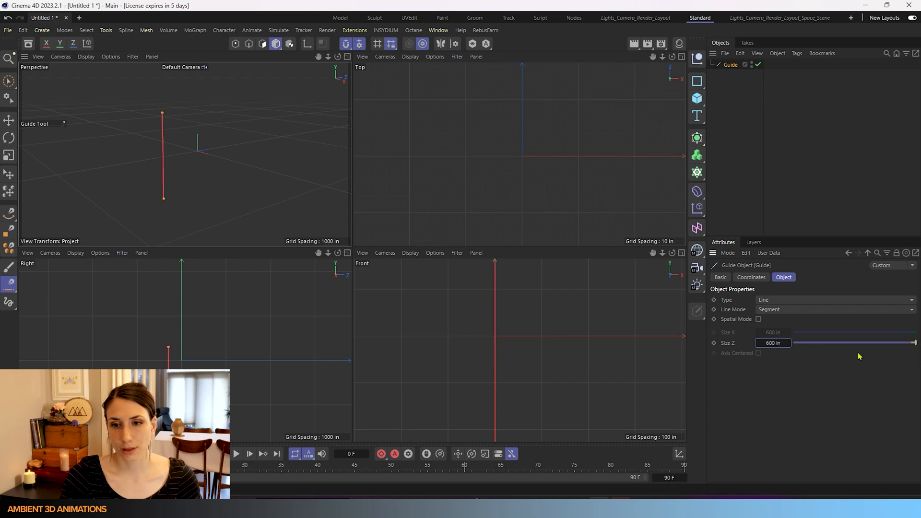
mouse_move(792, 333)
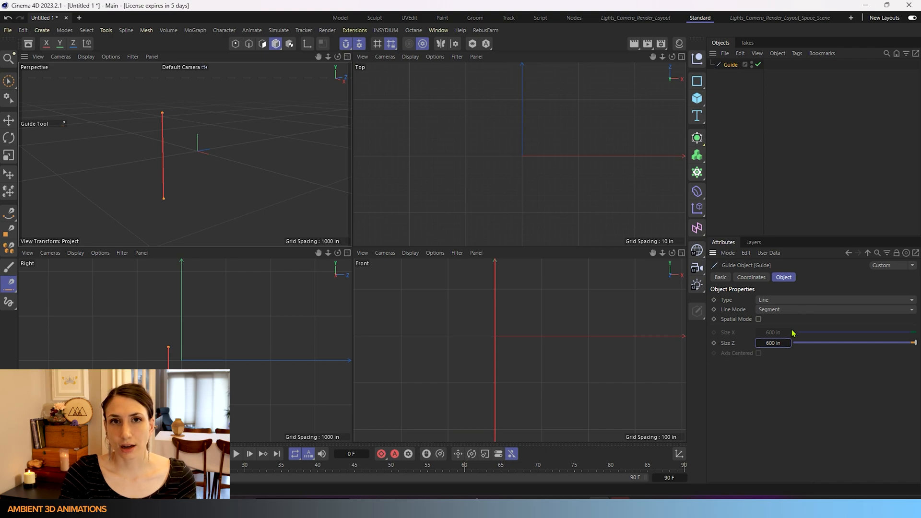
mouse_move(273, 342)
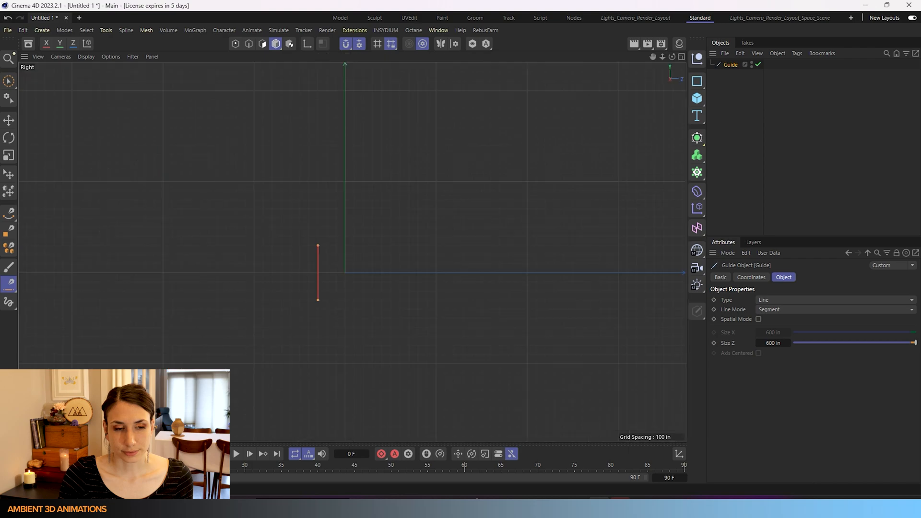
mouse_move(299, 307)
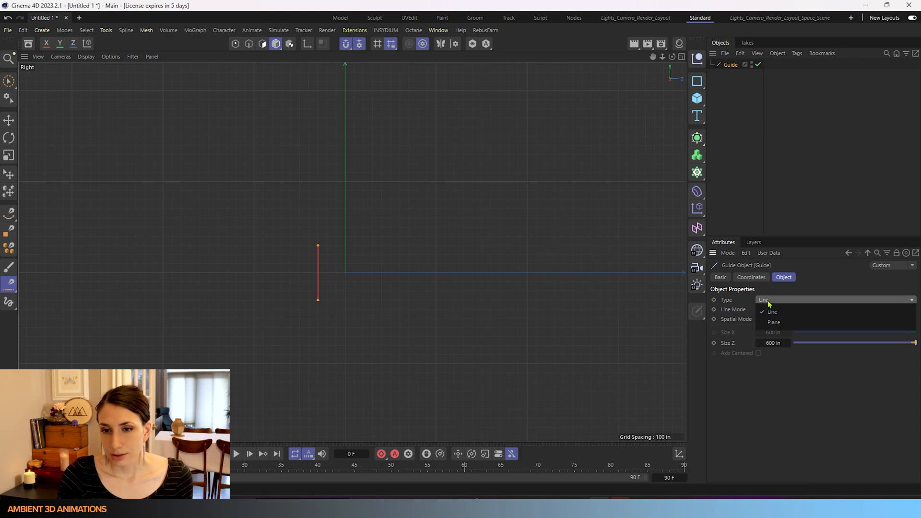
mouse_move(774, 321)
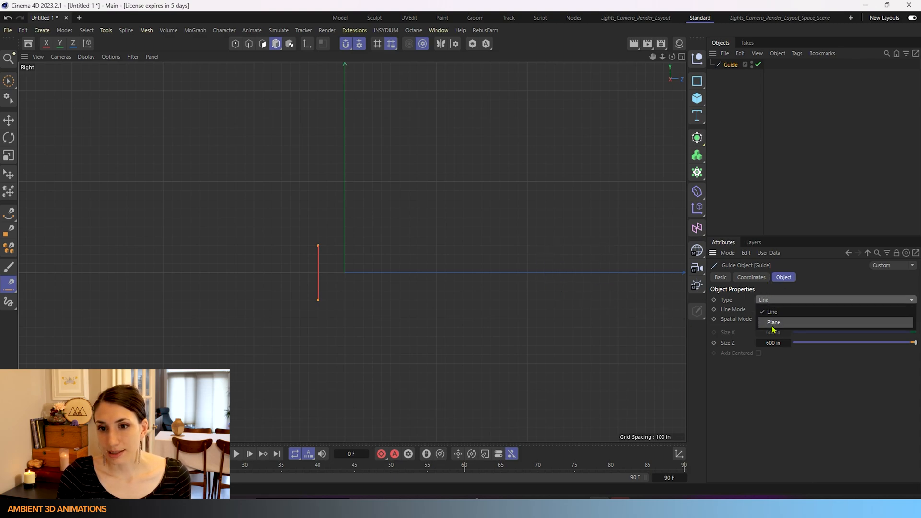
Step: Change the guide's Type from Line to Plane, giving a 600 by 600 in square
click(774, 322)
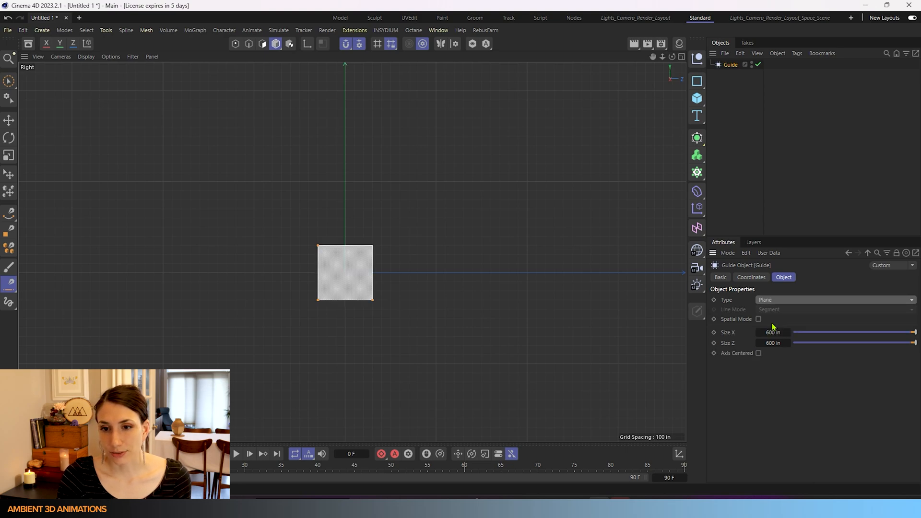
mouse_move(319, 248)
text(1400)
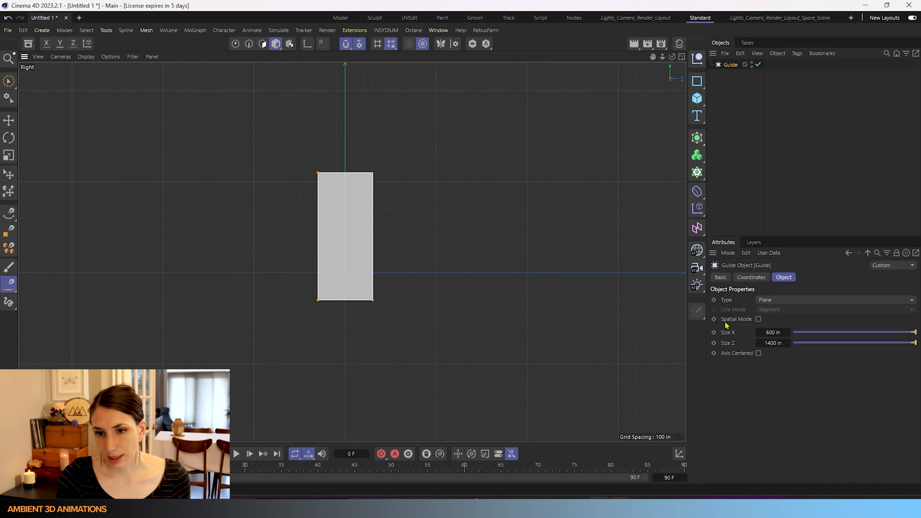
mouse_move(455, 286)
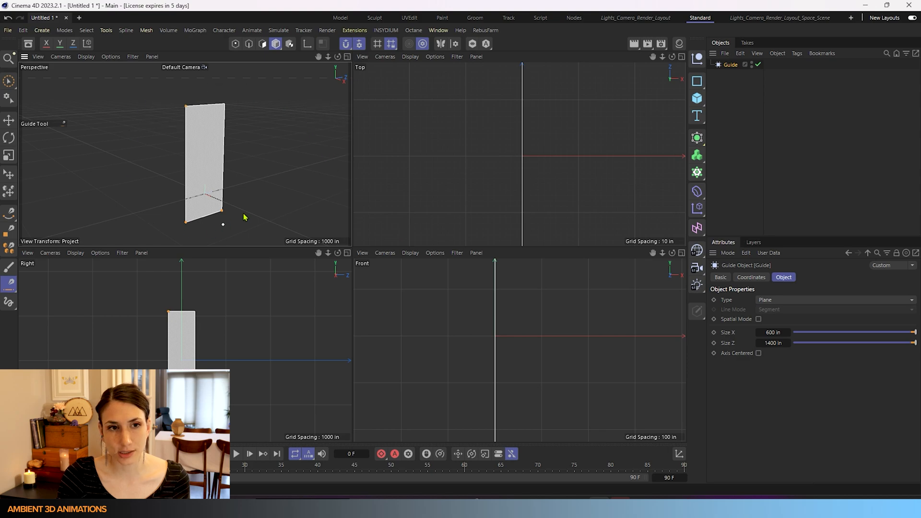
mouse_move(762, 325)
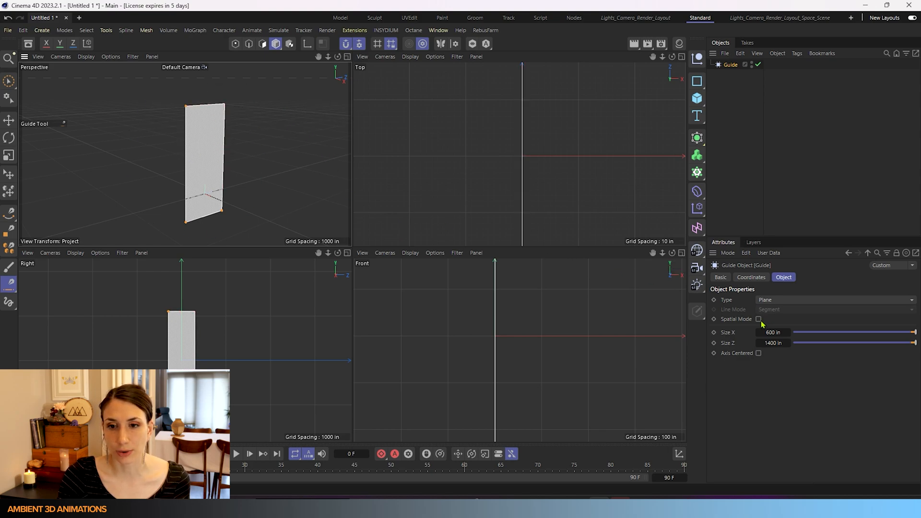
Step: Turn Spatial Mode on for the plane guide, then switch it back off
click(759, 319)
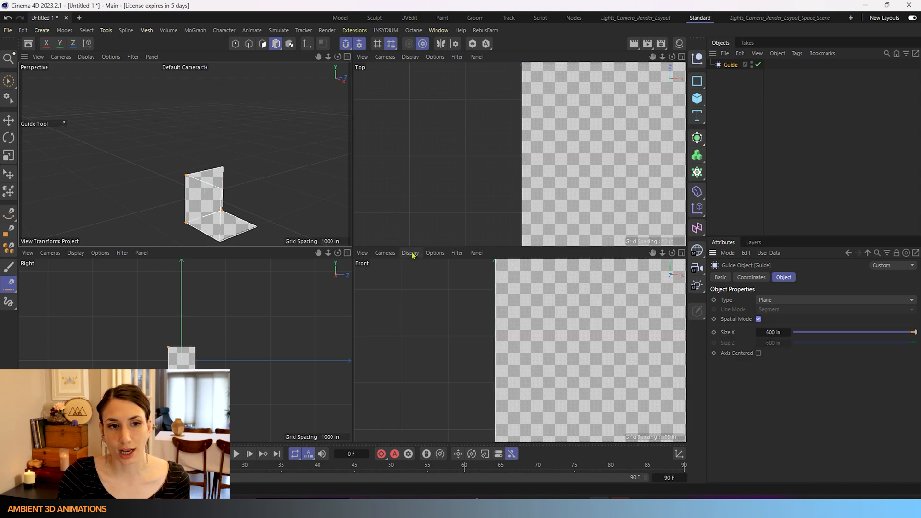
mouse_move(210, 170)
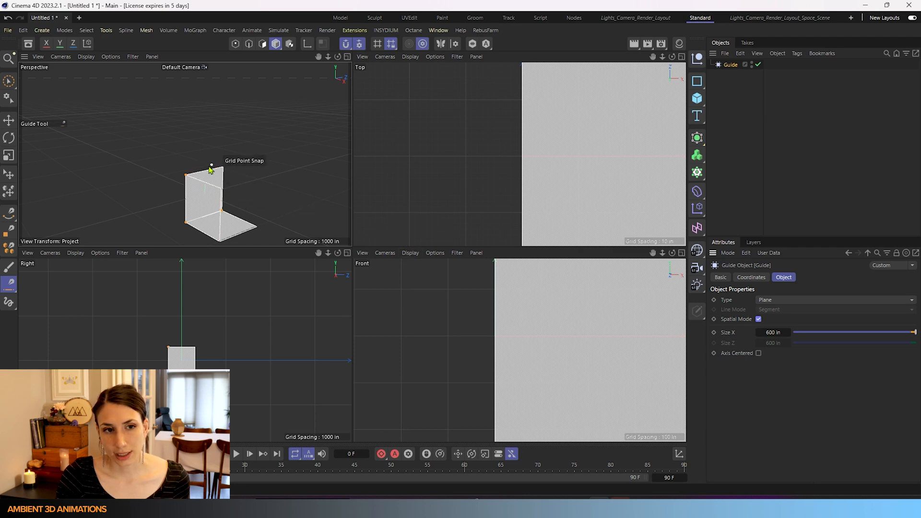
mouse_move(228, 178)
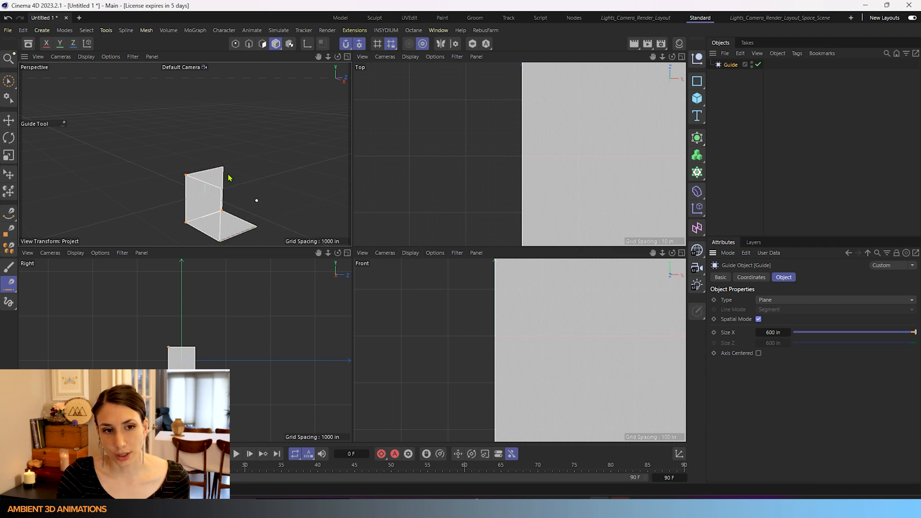
mouse_move(231, 205)
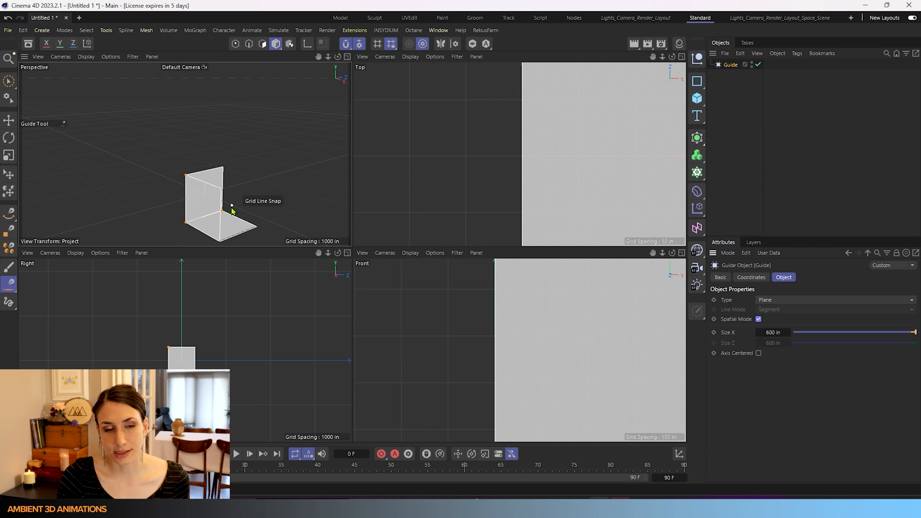
mouse_move(202, 171)
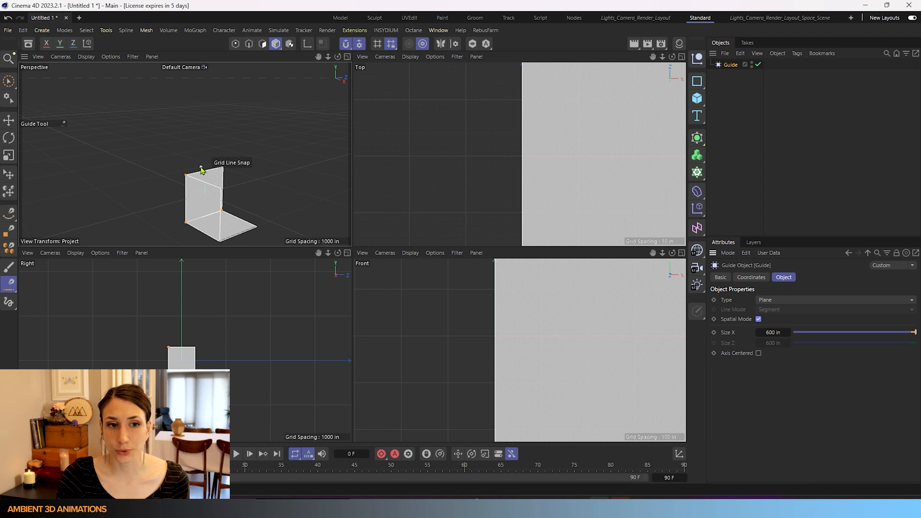
mouse_move(239, 198)
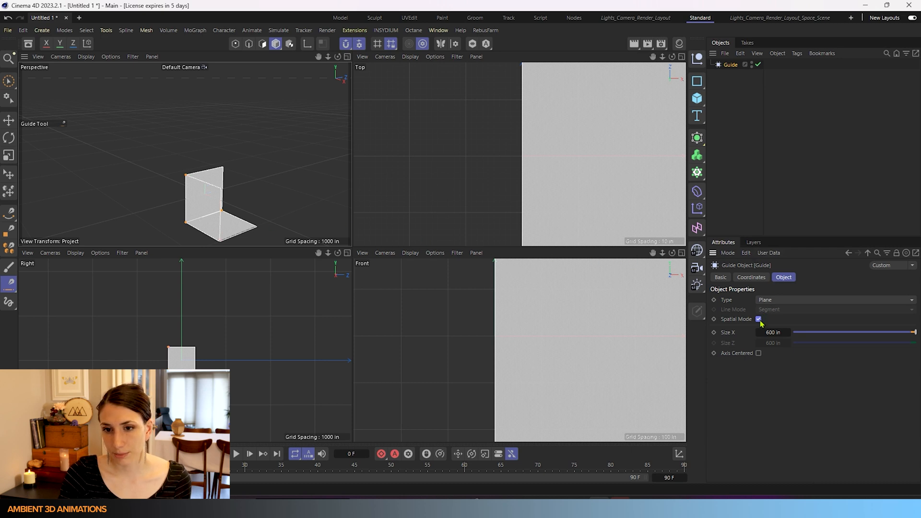
click(759, 319)
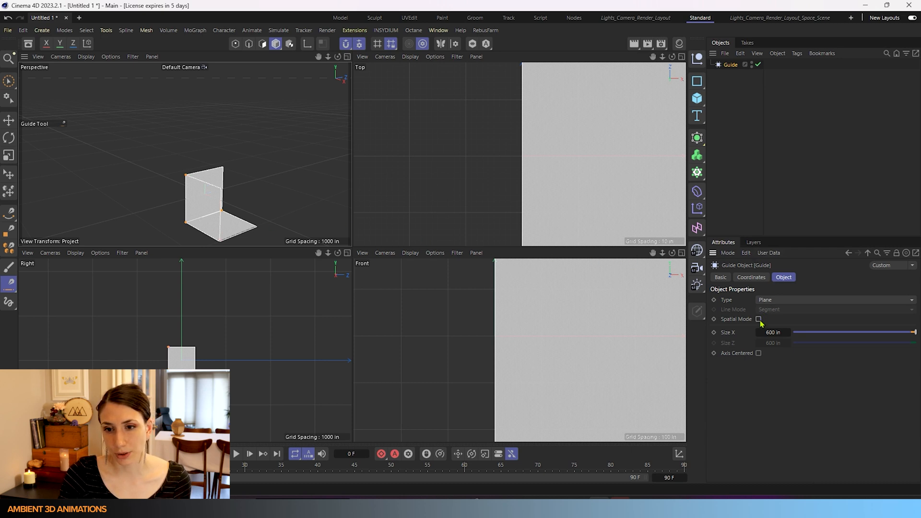
click(759, 319)
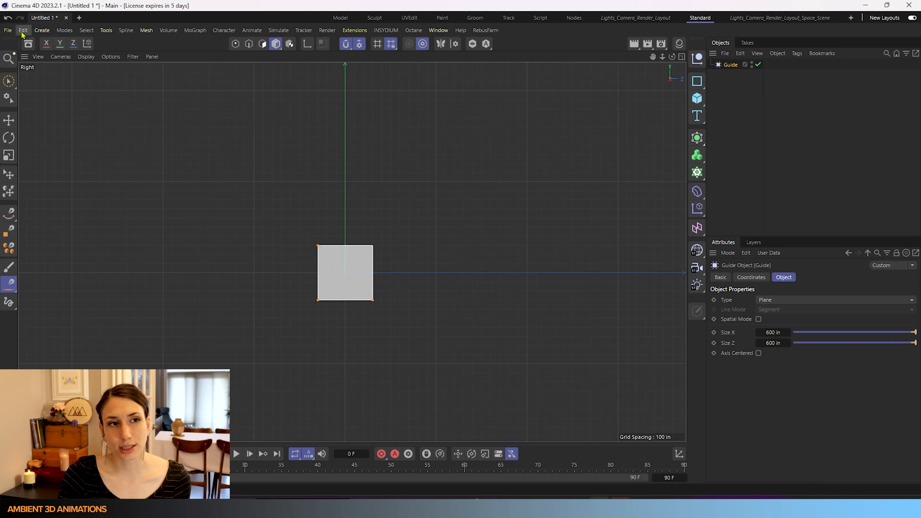
click(23, 30)
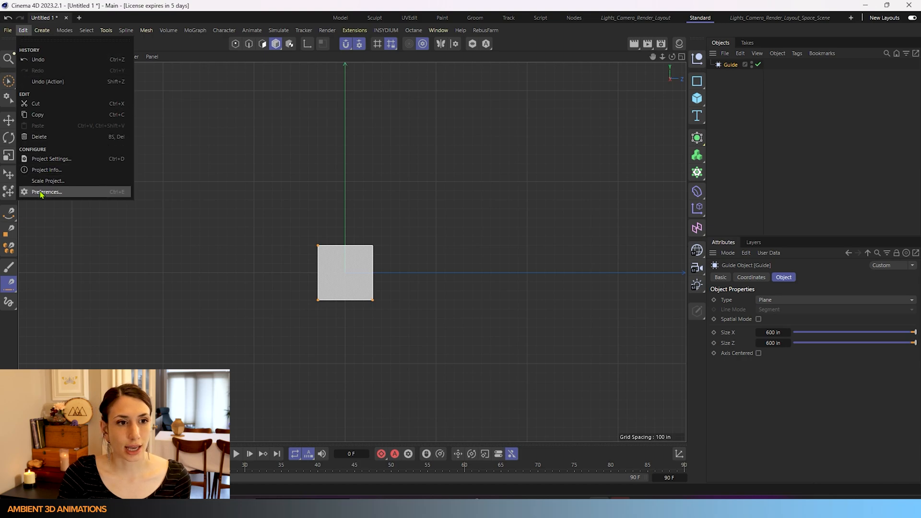
click(48, 192)
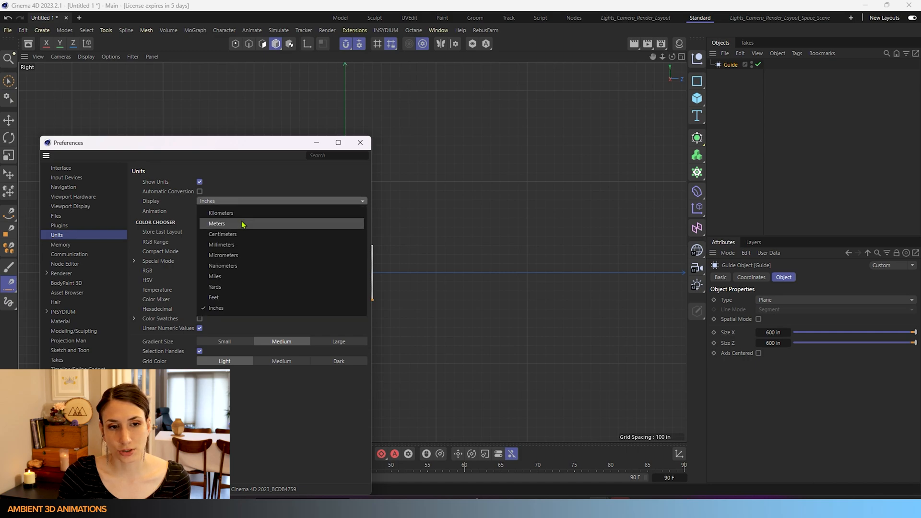
mouse_move(232, 287)
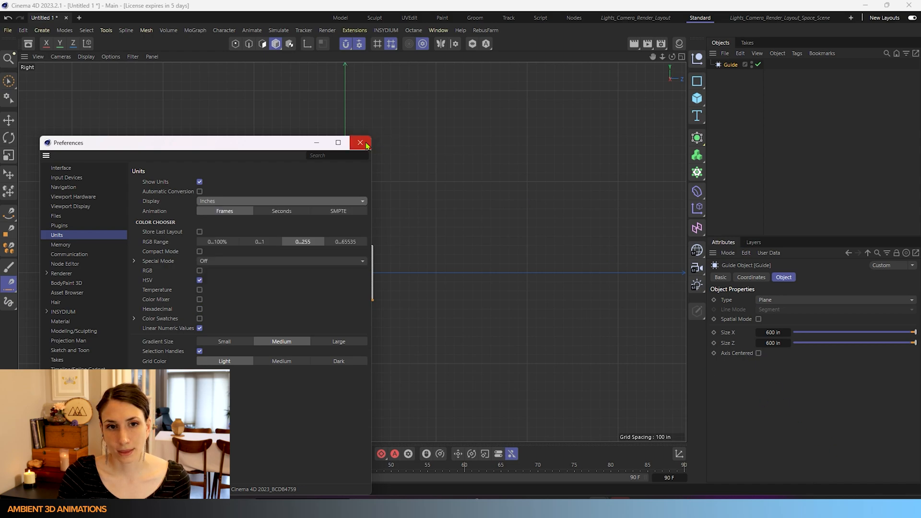
click(360, 143)
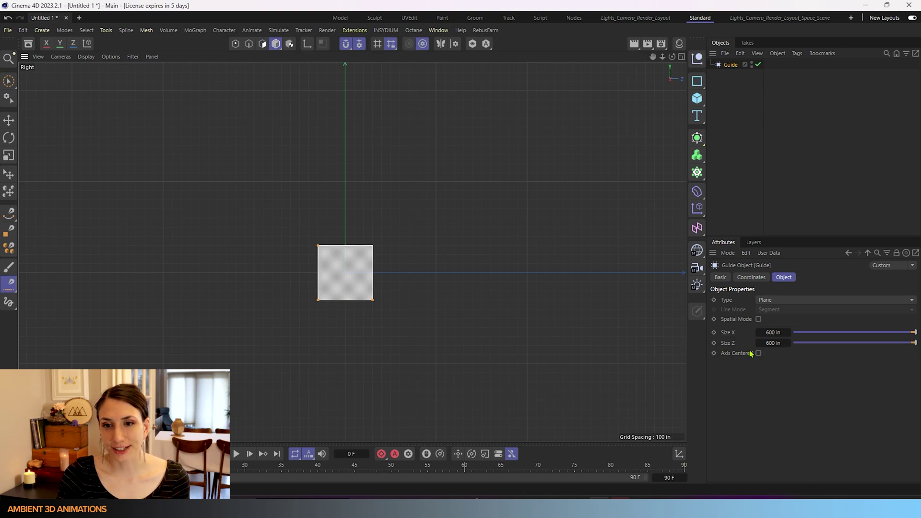
mouse_move(441, 304)
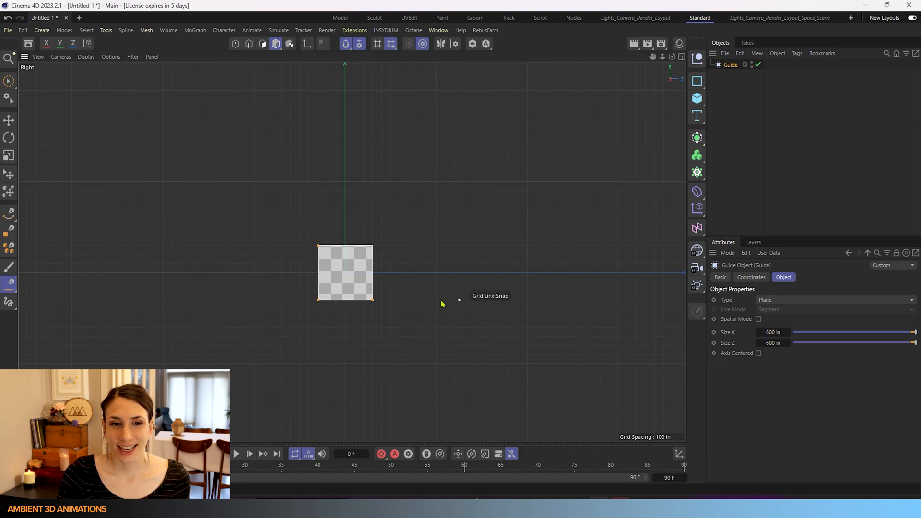
mouse_move(319, 249)
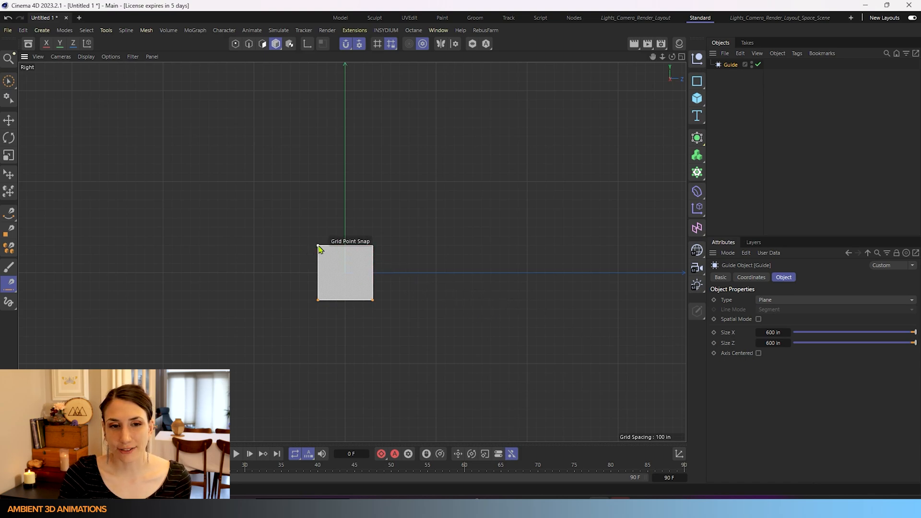
mouse_move(356, 308)
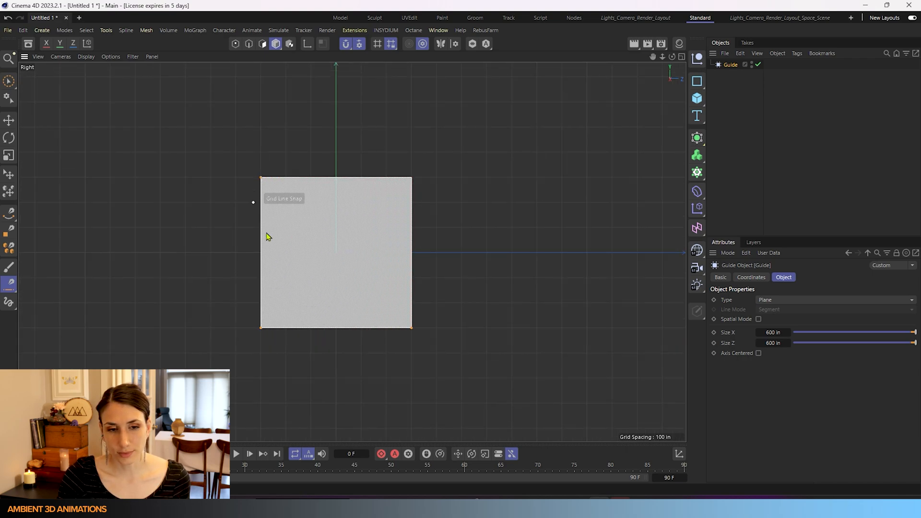
mouse_move(411, 329)
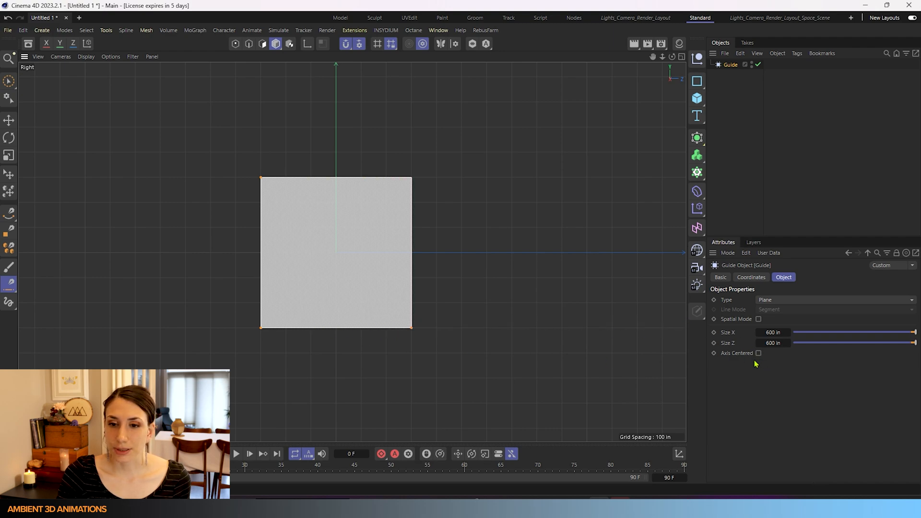
Step: Tick Axis Centered in the plane guide's Object properties
click(758, 353)
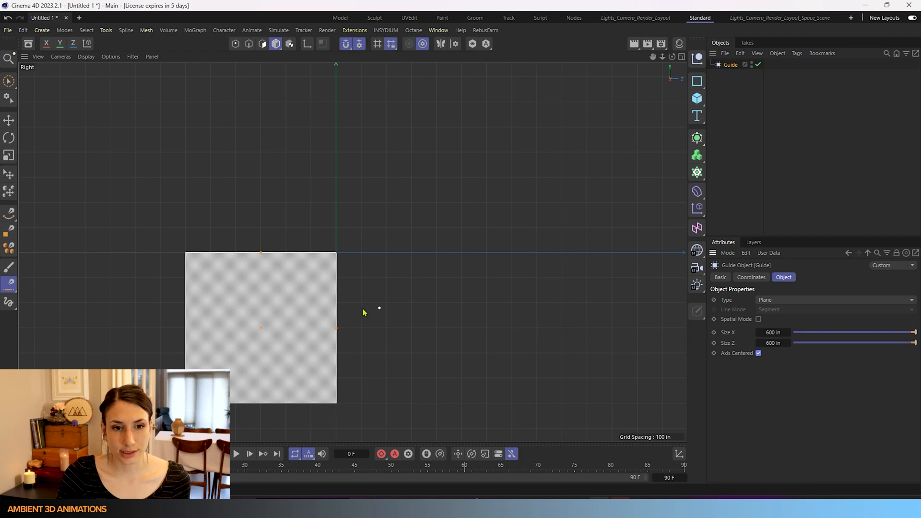
mouse_move(337, 329)
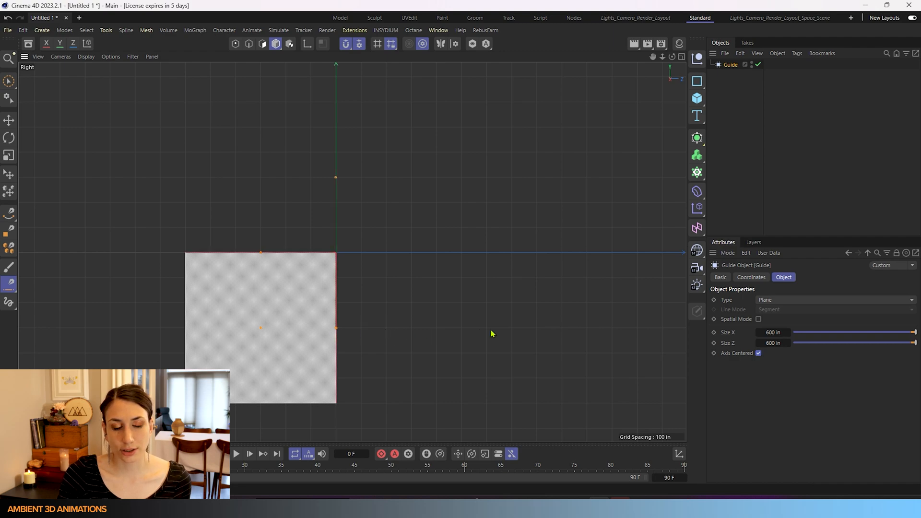
mouse_move(261, 256)
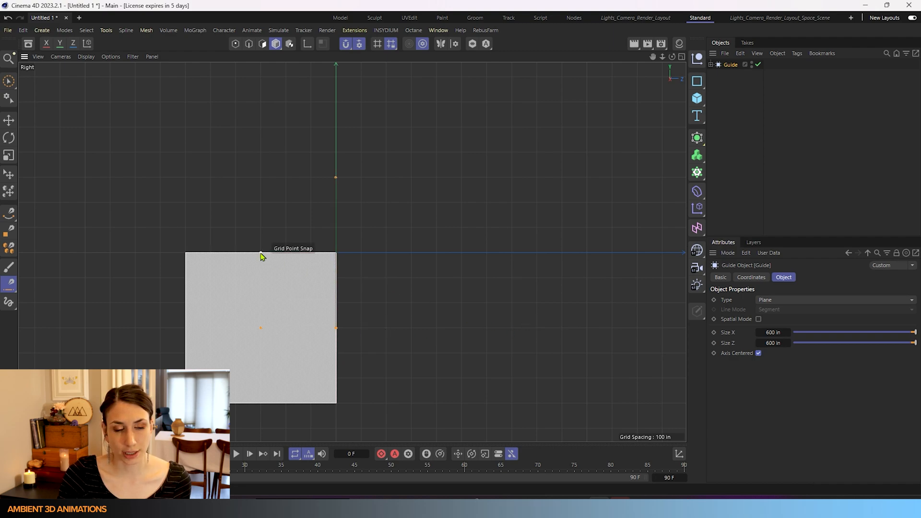